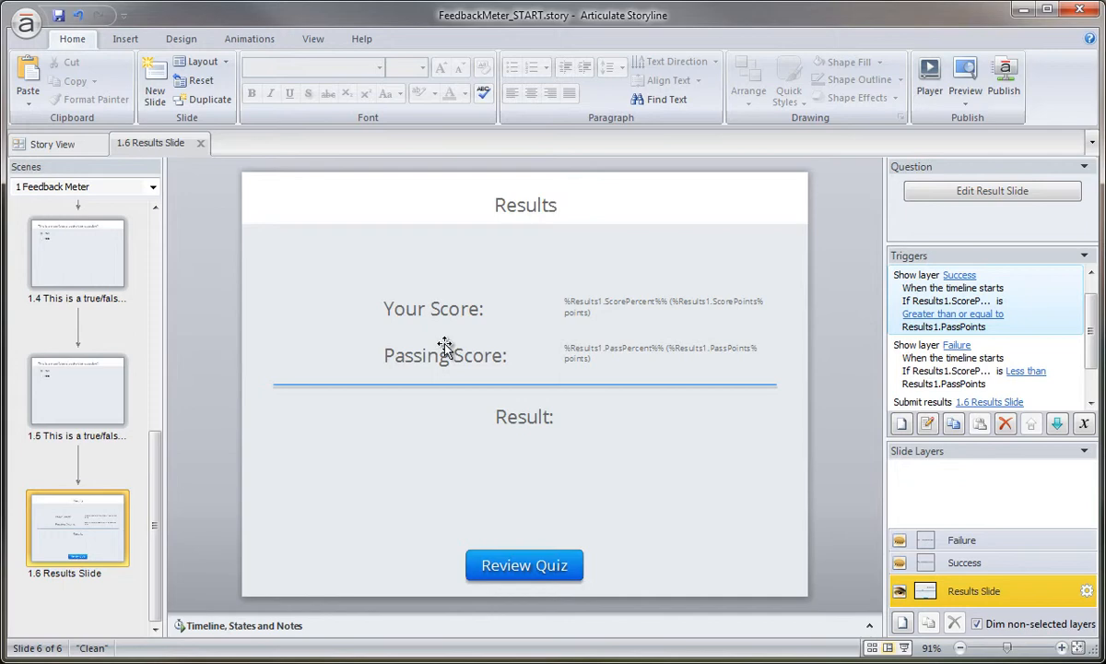
# - Show the results slide's timeline and inspect the Your Score, Passing Score and Result labels
pyautogui.click(433, 308)
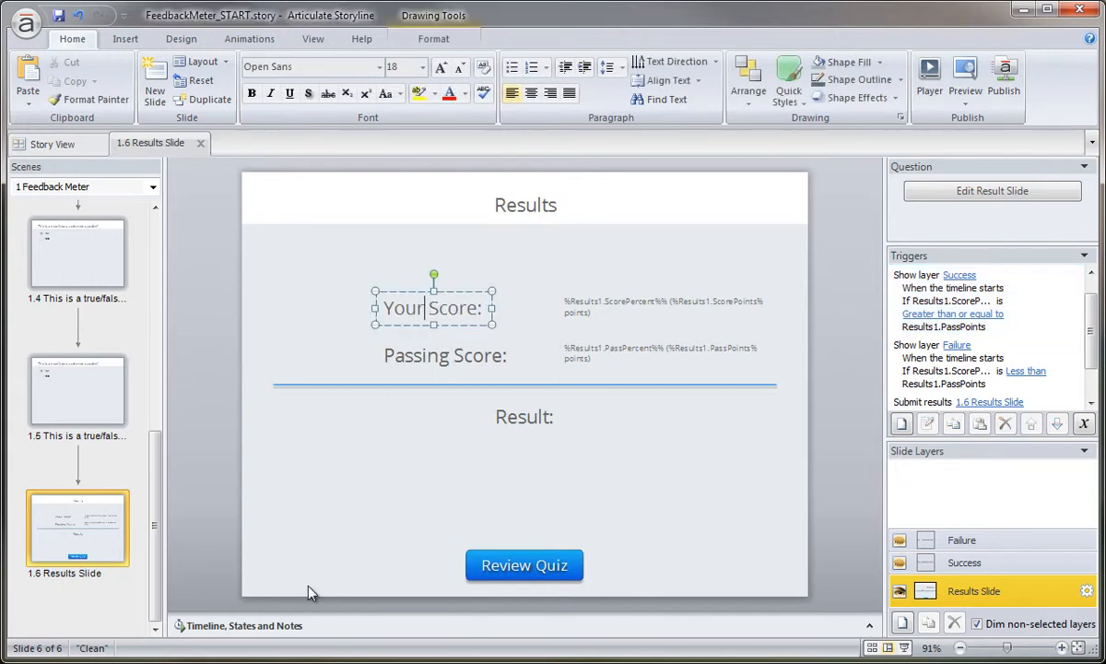
pyautogui.click(244, 625)
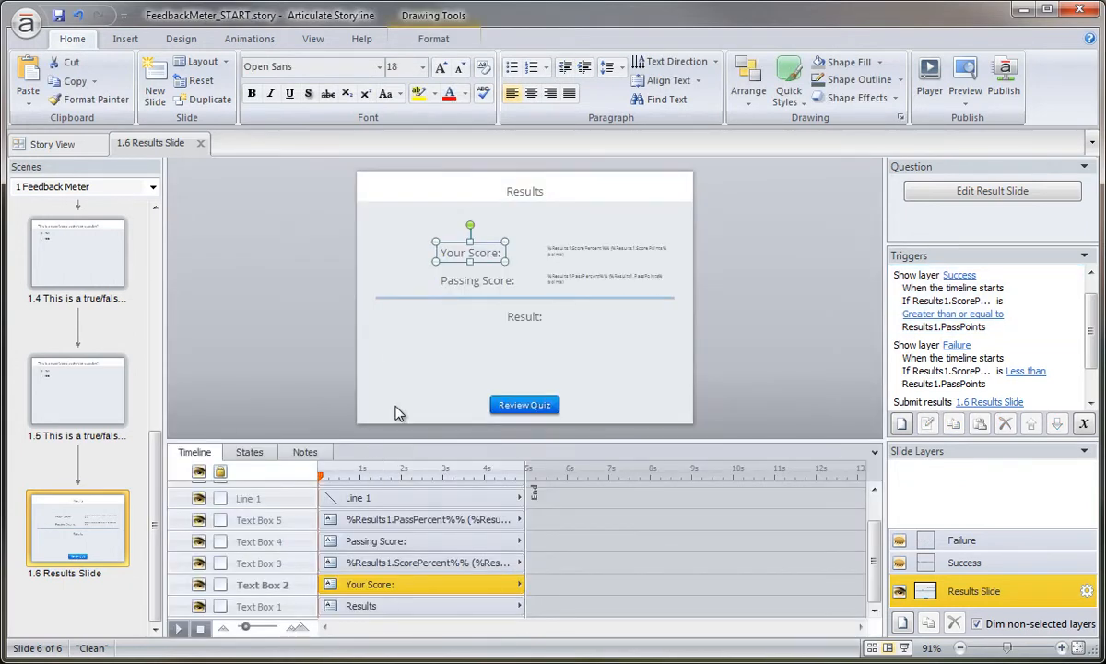
pyautogui.click(475, 280)
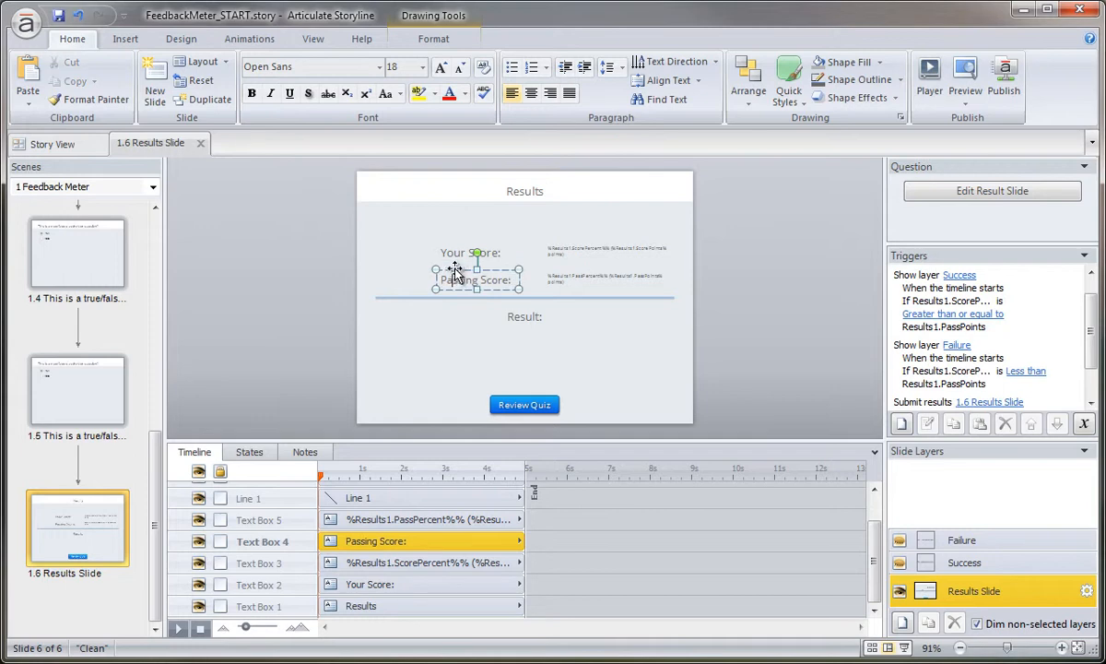
pyautogui.click(470, 250)
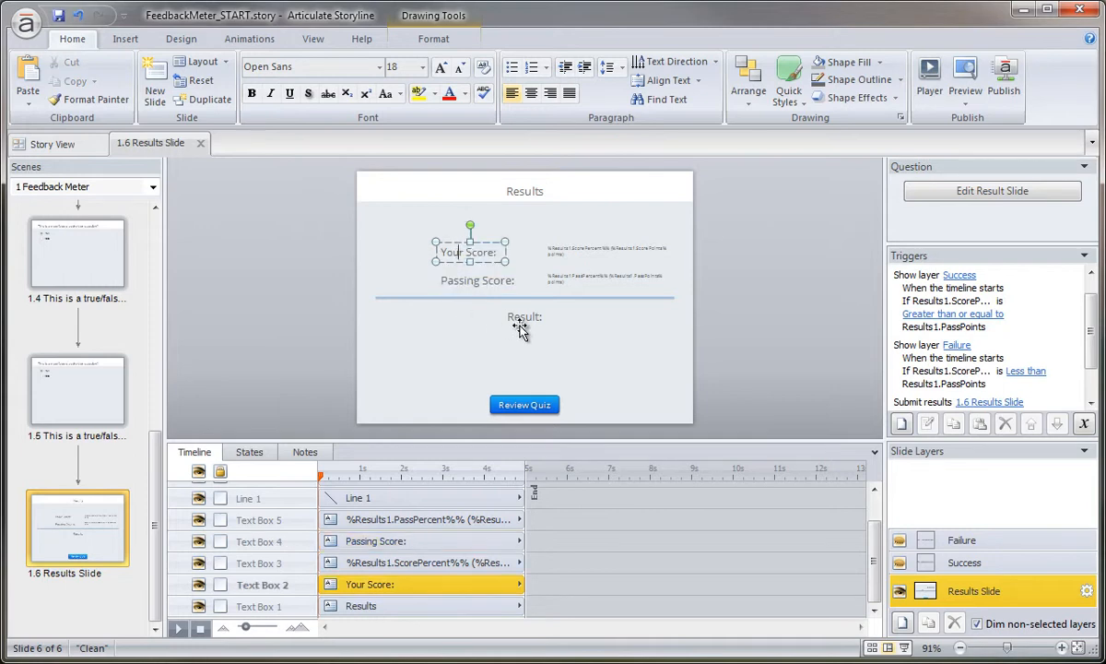
pyautogui.click(523, 318)
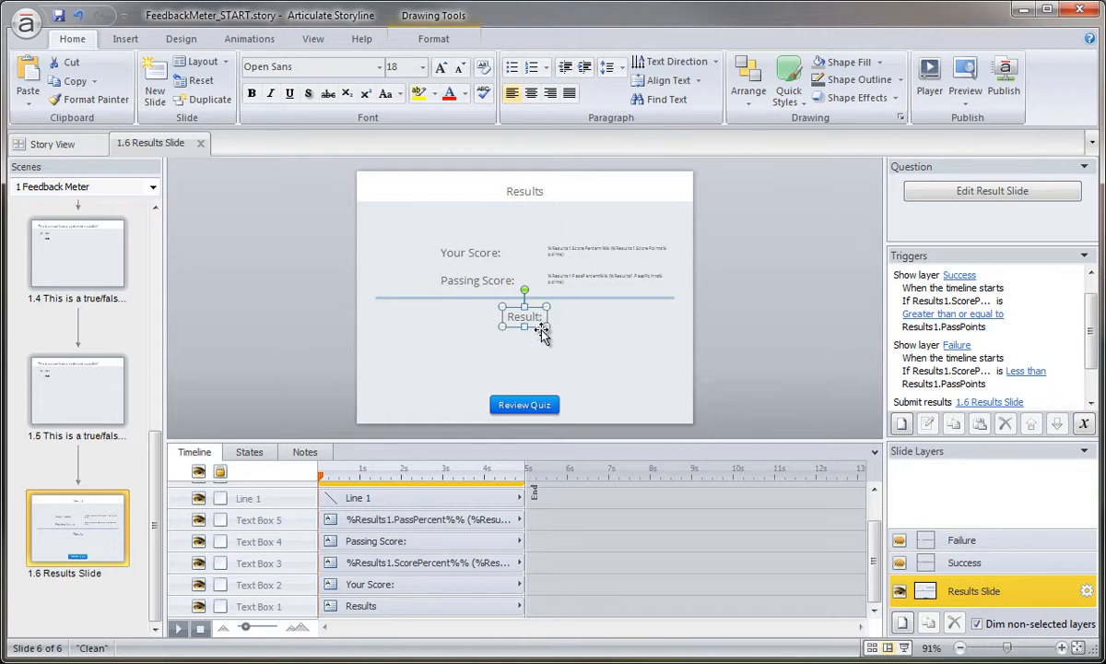
# - Delete the Passing Score and Result labels, divider line and passing-score variable text
pyautogui.click(538, 335)
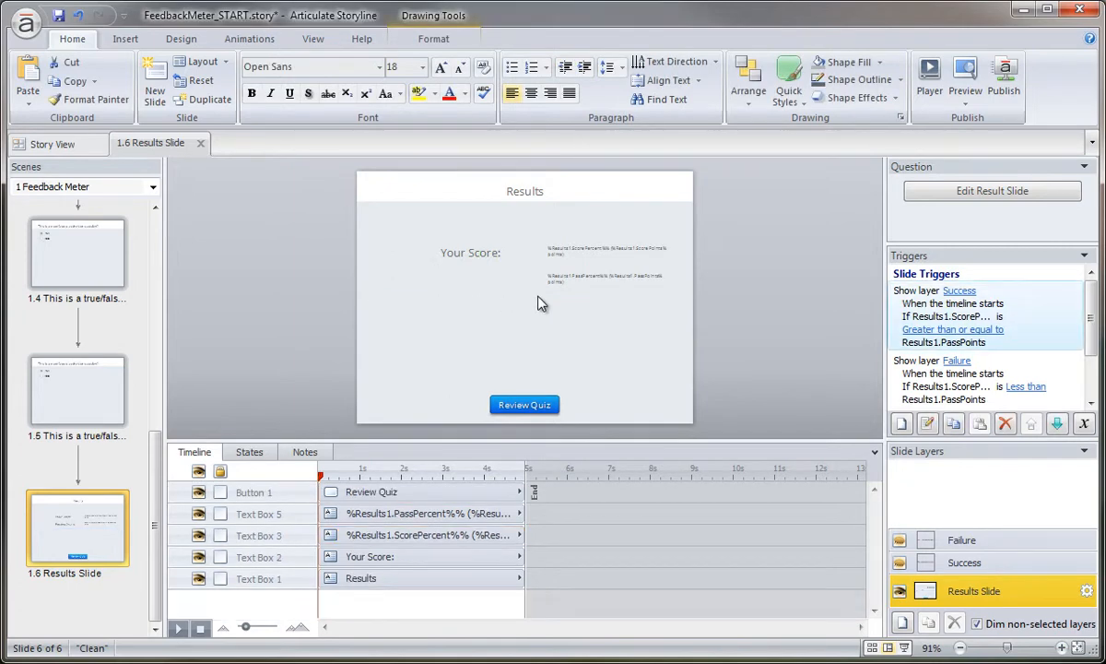
pyautogui.click(603, 275)
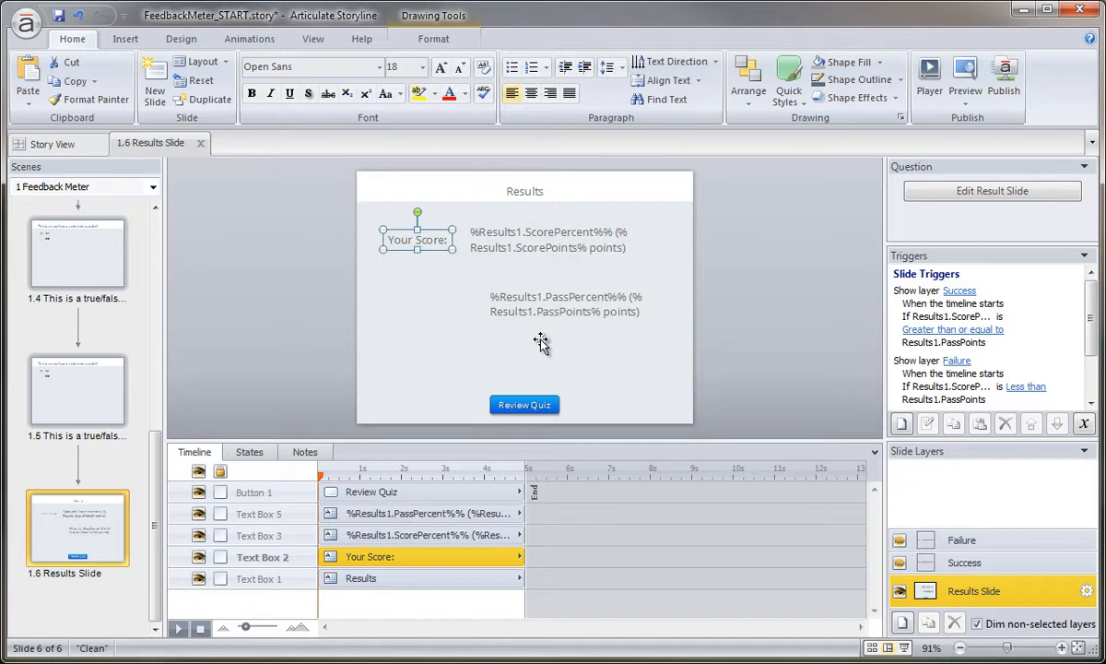
pyautogui.click(562, 302)
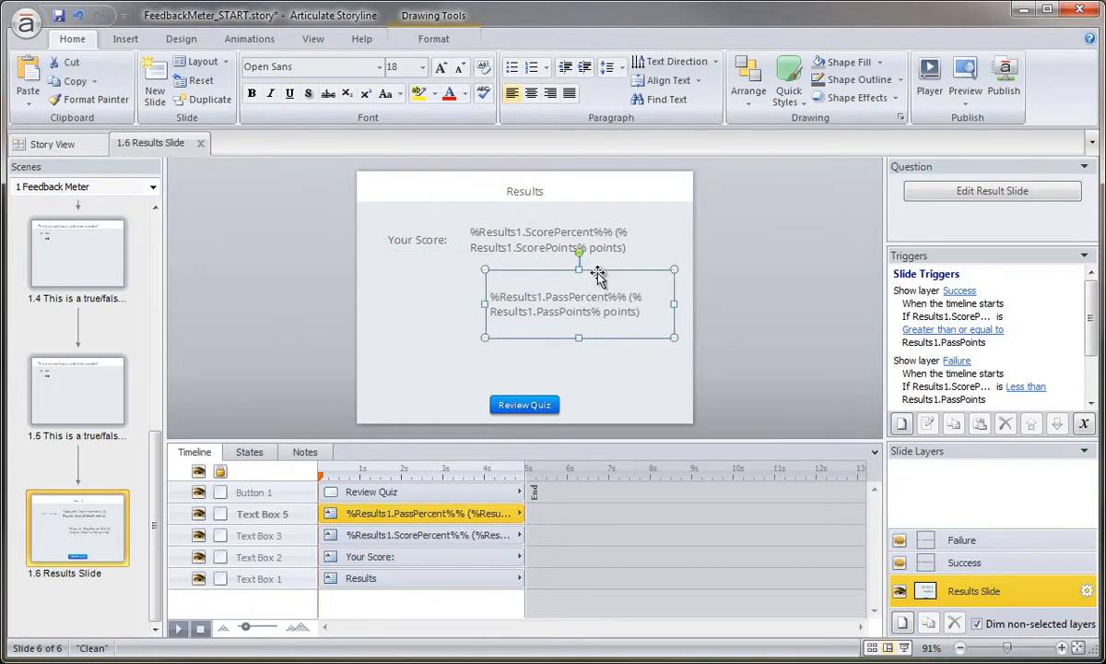
pyautogui.press('Delete')
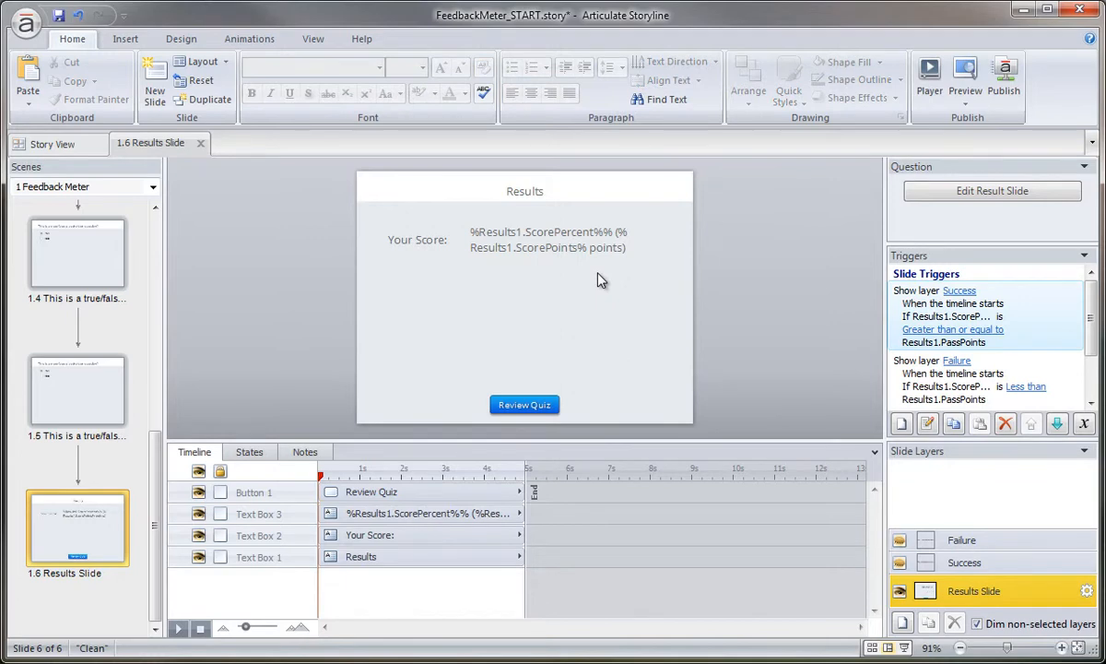
pyautogui.moveTo(544, 254)
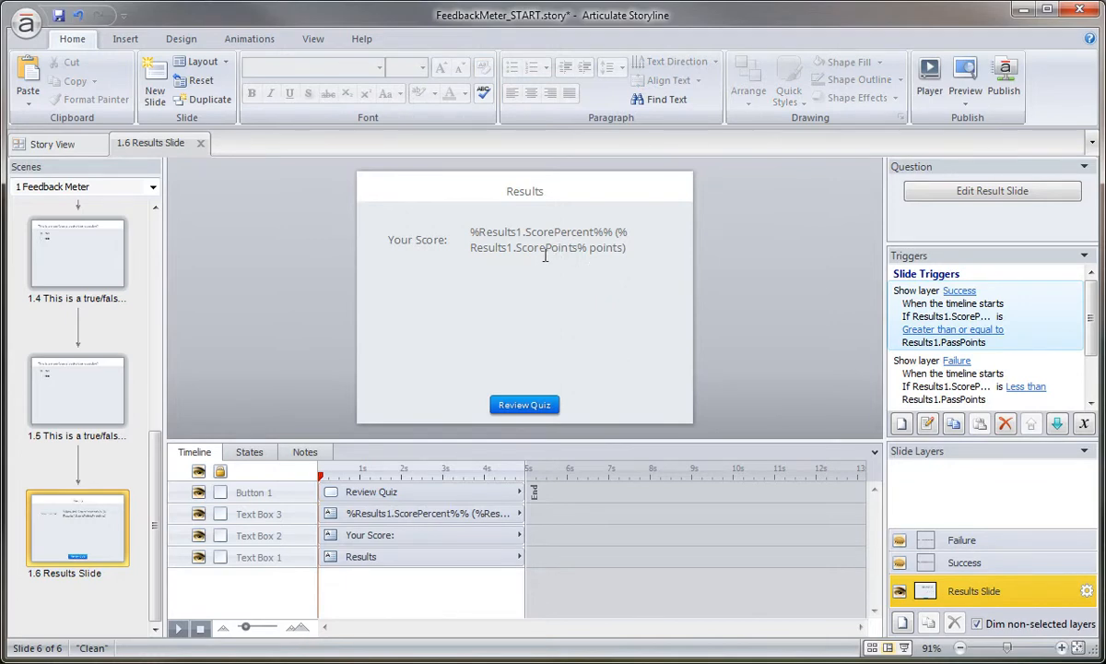
pyautogui.click(548, 240)
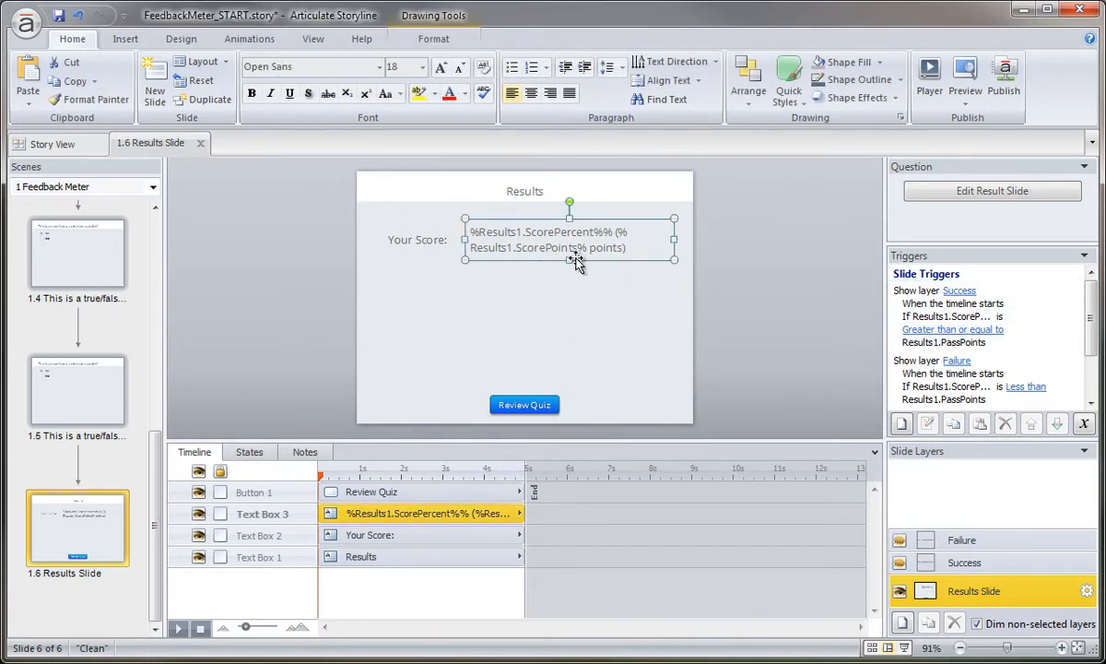
pyautogui.moveTo(662, 275)
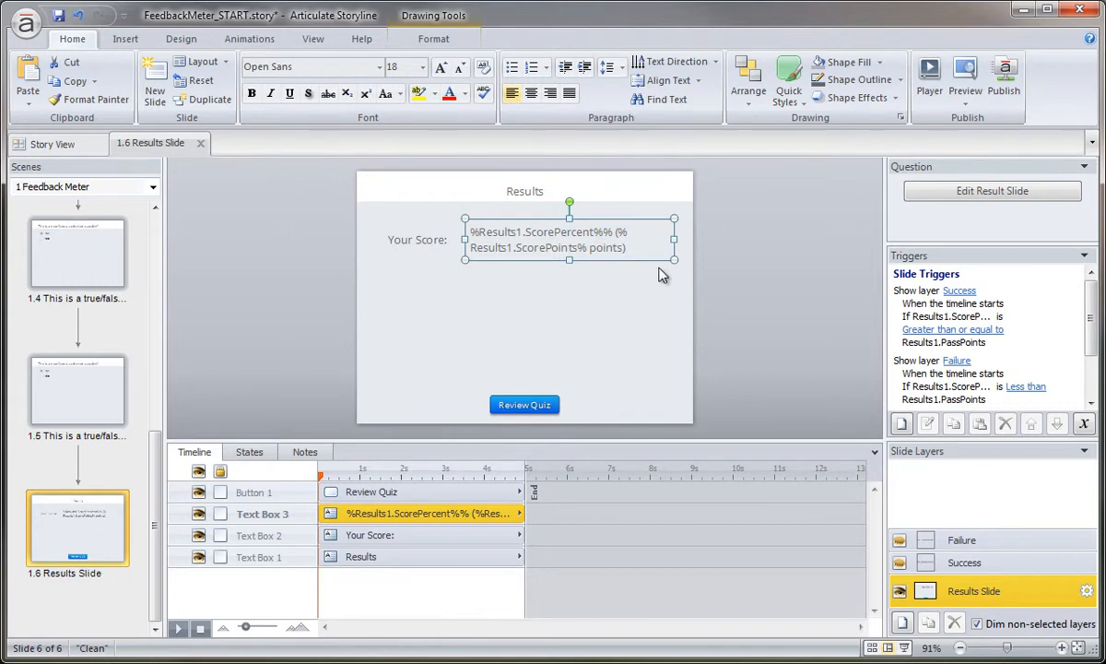
pyautogui.moveTo(652, 276)
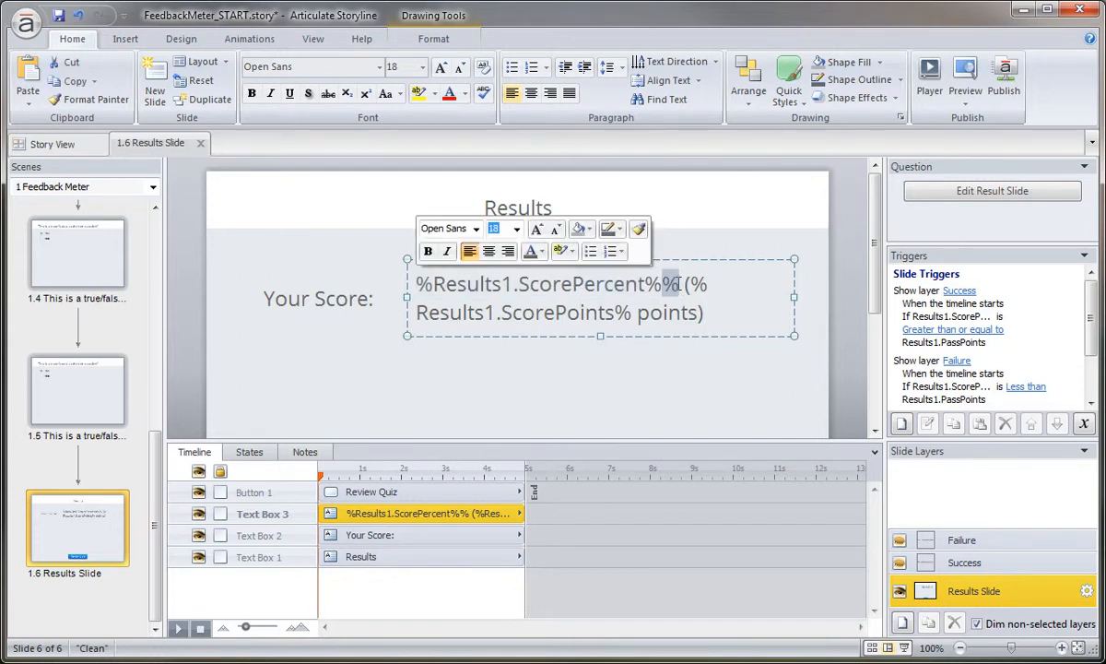
pyautogui.click(693, 239)
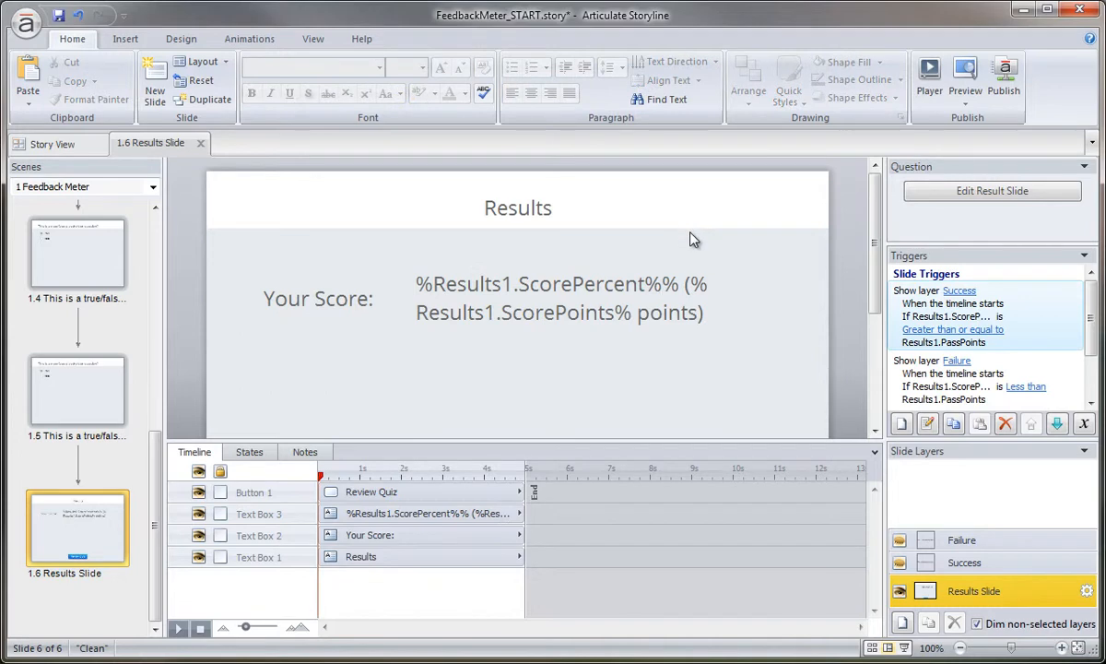
pyautogui.click(964, 73)
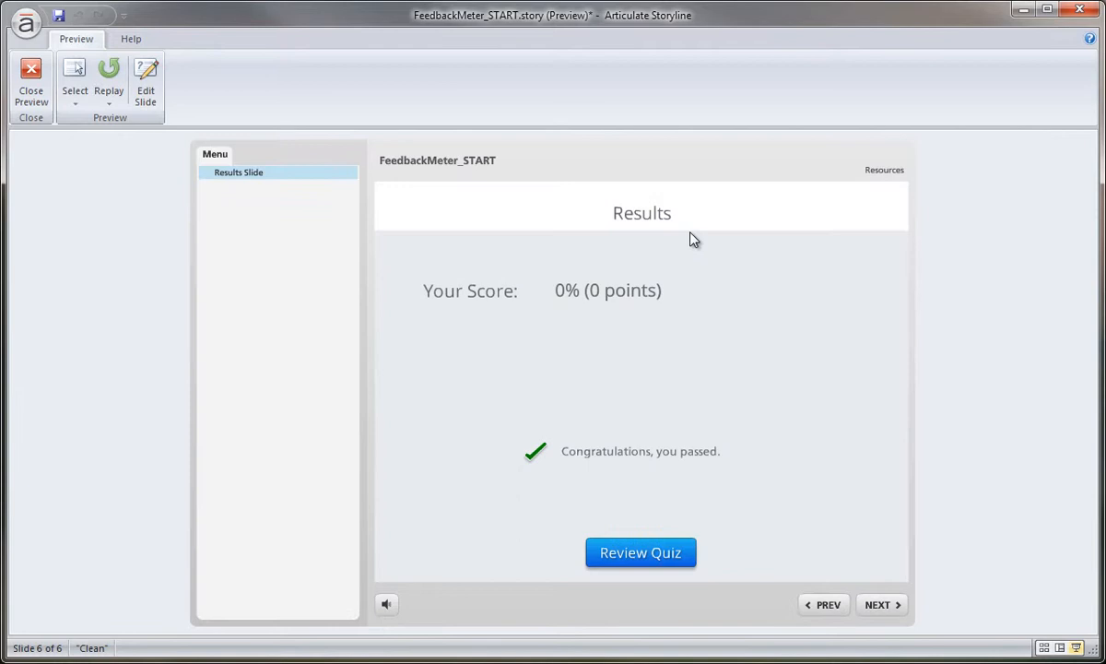
pyautogui.moveTo(566, 302)
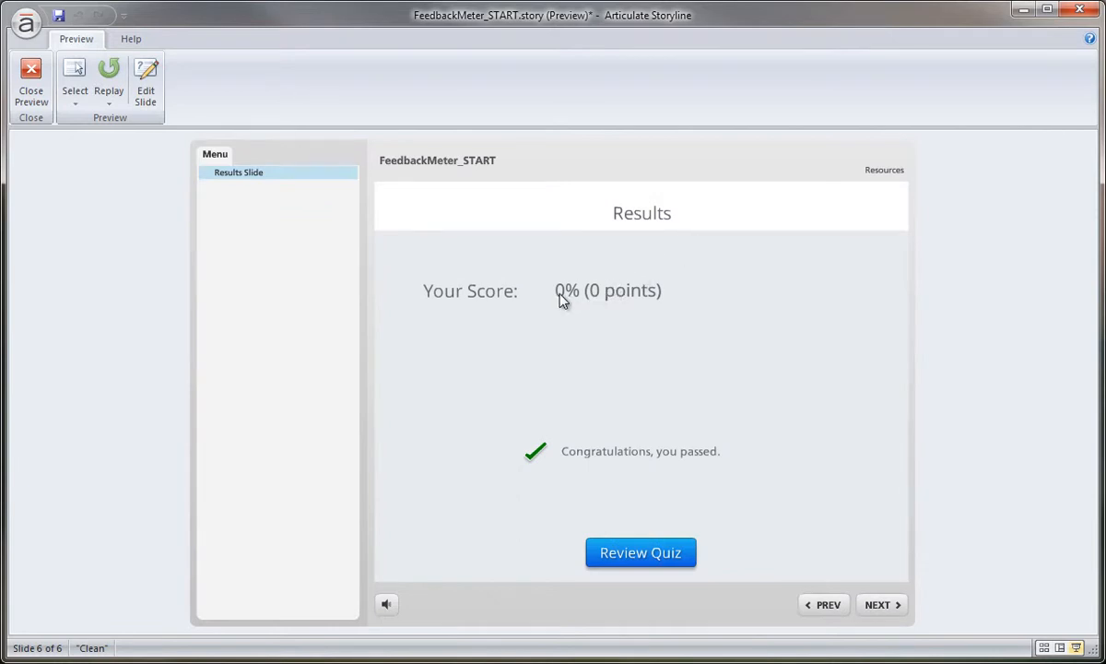
pyautogui.moveTo(569, 302)
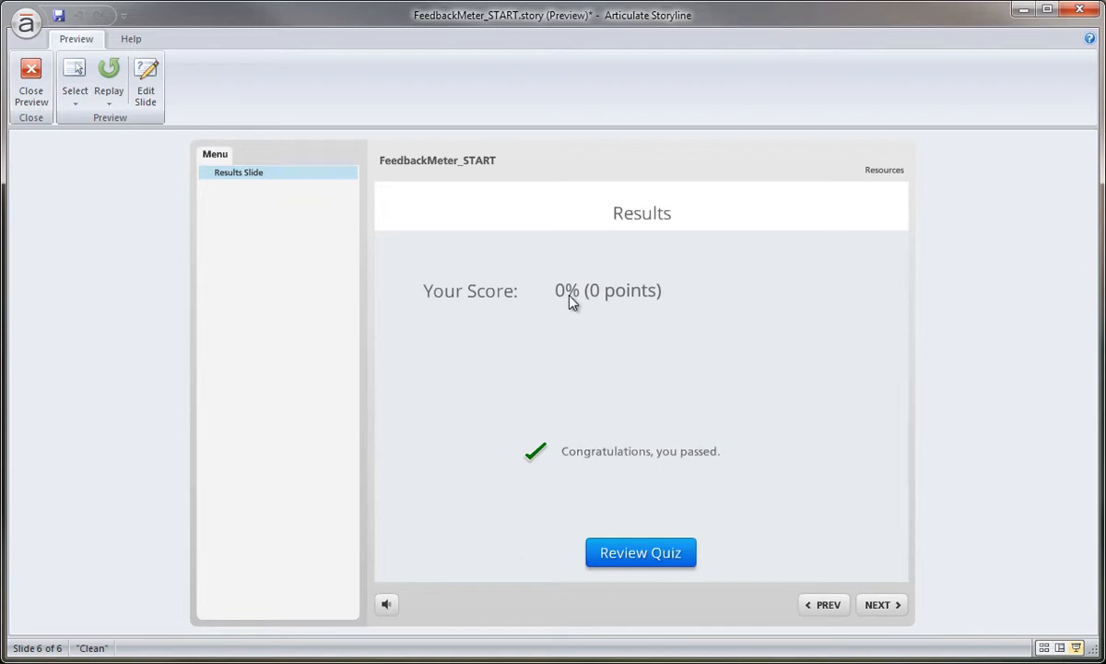
pyautogui.moveTo(594, 296)
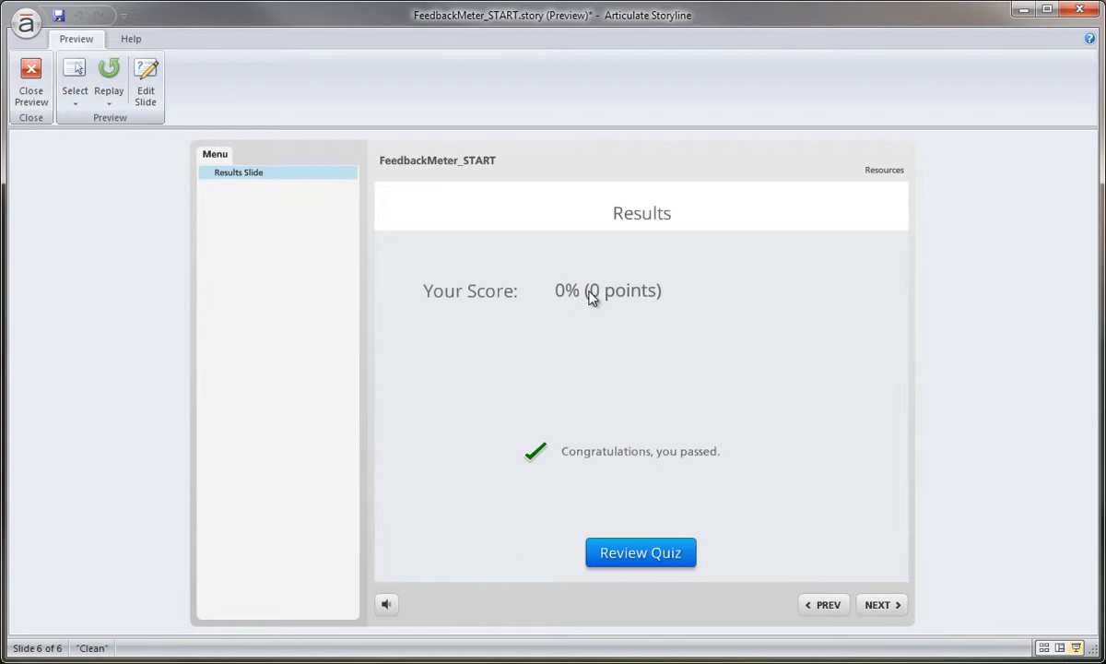
pyautogui.moveTo(579, 299)
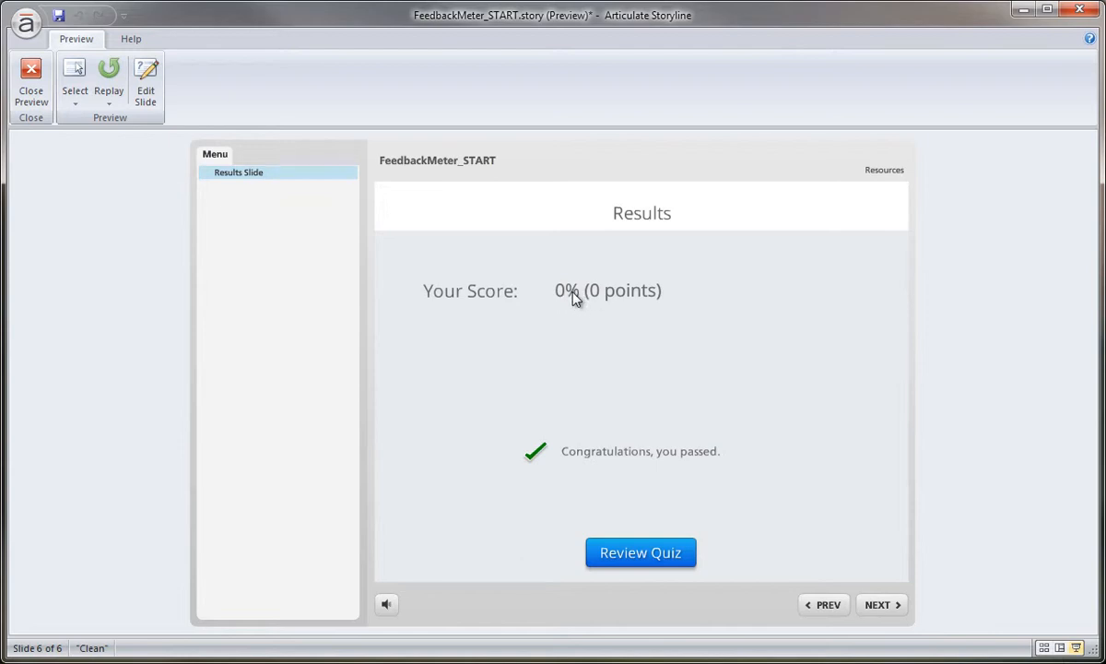
pyautogui.moveTo(636, 303)
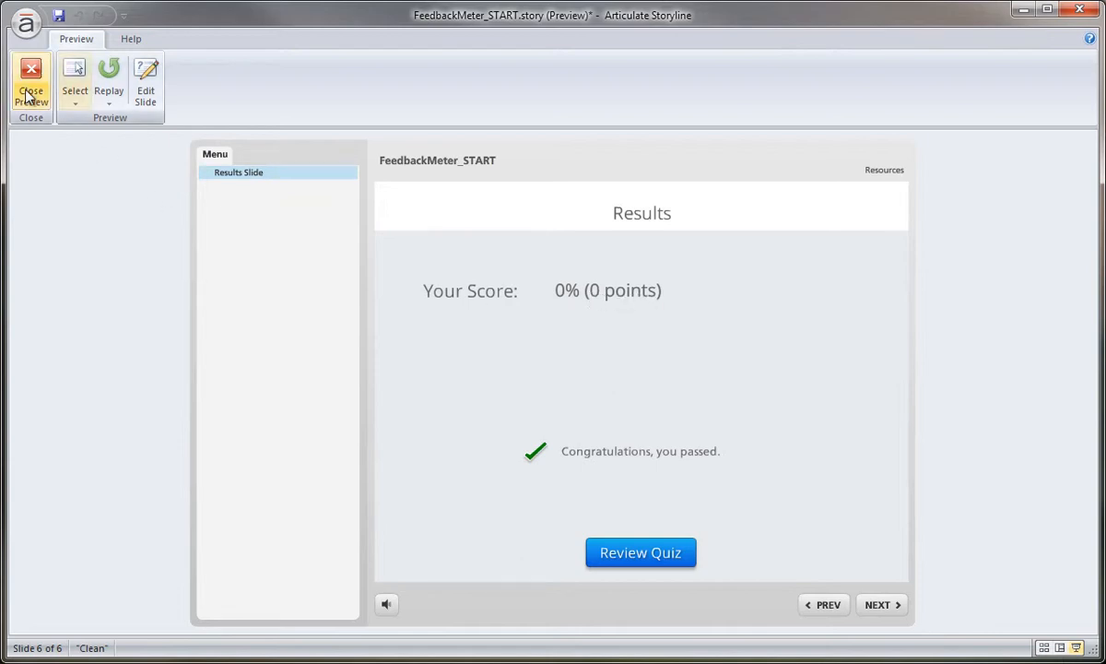
pyautogui.click(29, 88)
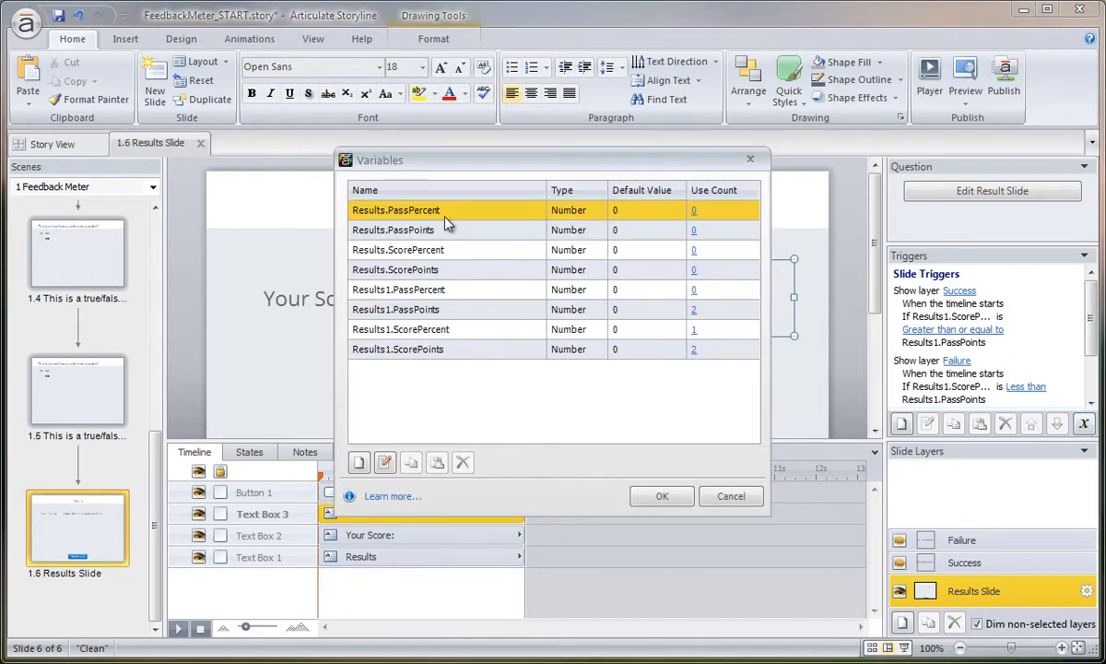
pyautogui.moveTo(424, 341)
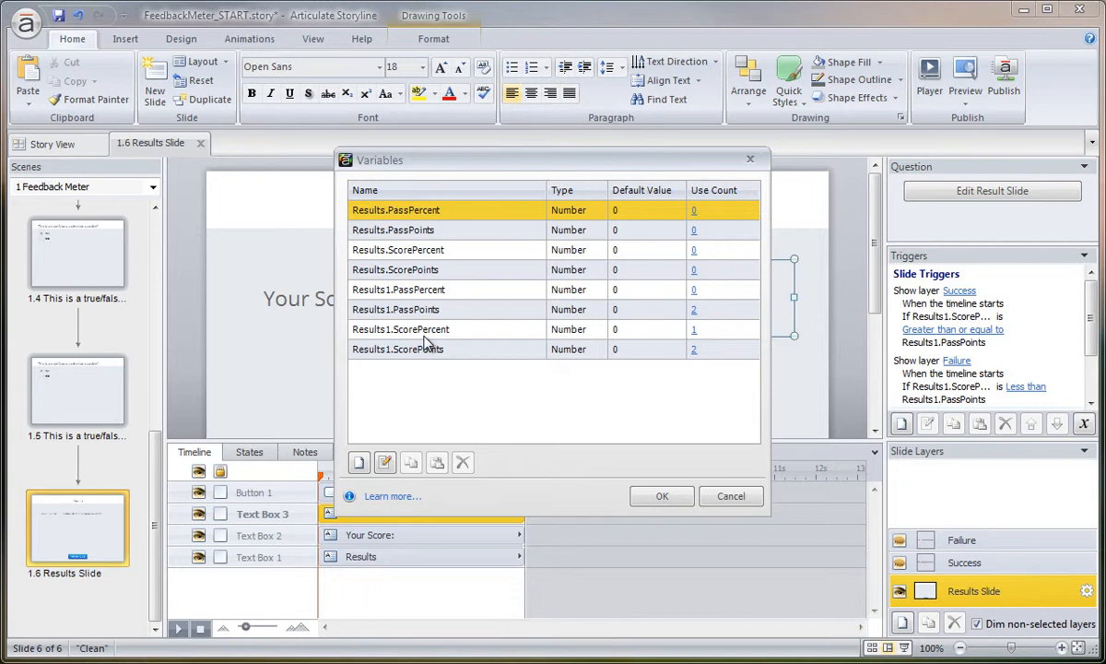
# - Close the Variables dialog after trimming the score text to %Results1.ScorePercent%%
pyautogui.click(660, 496)
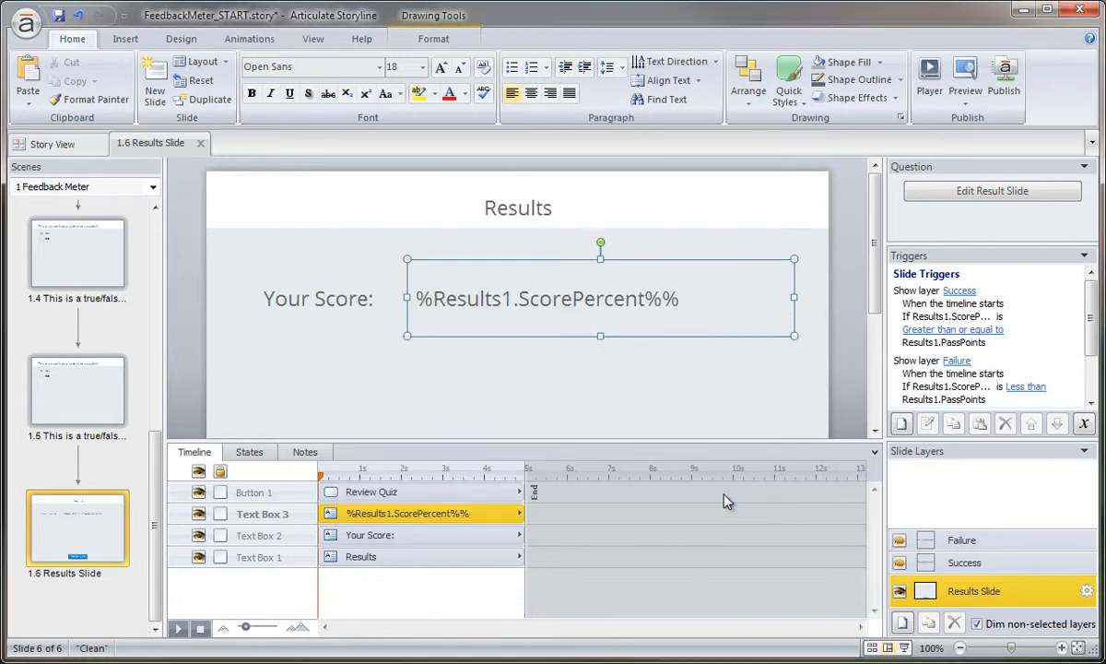
pyautogui.moveTo(523, 339)
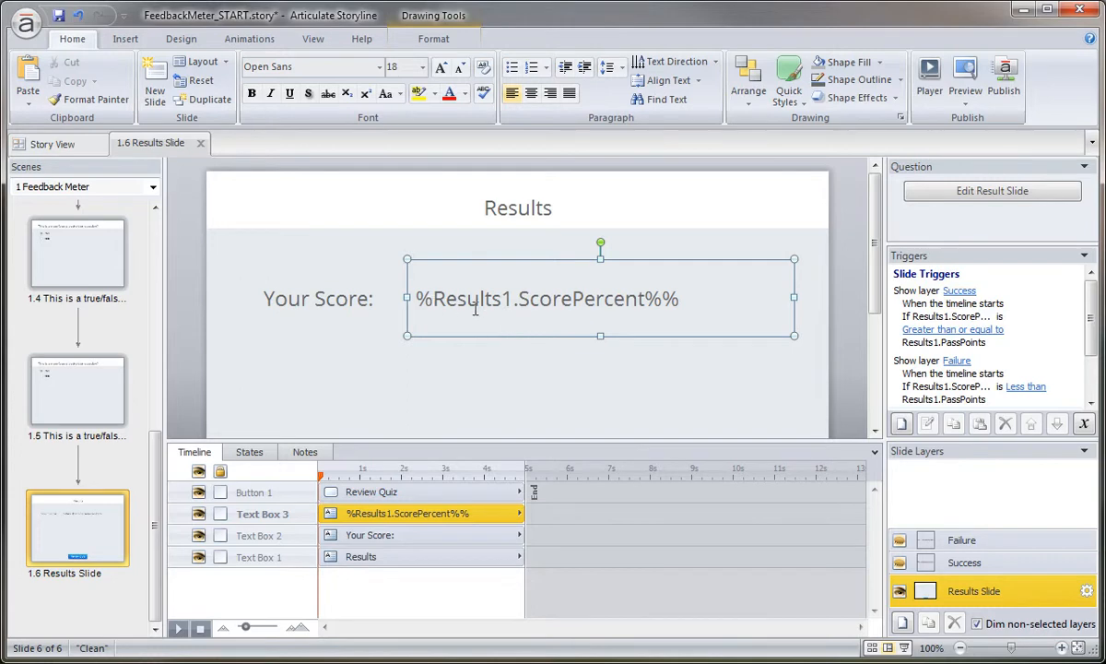
pyautogui.moveTo(653, 306)
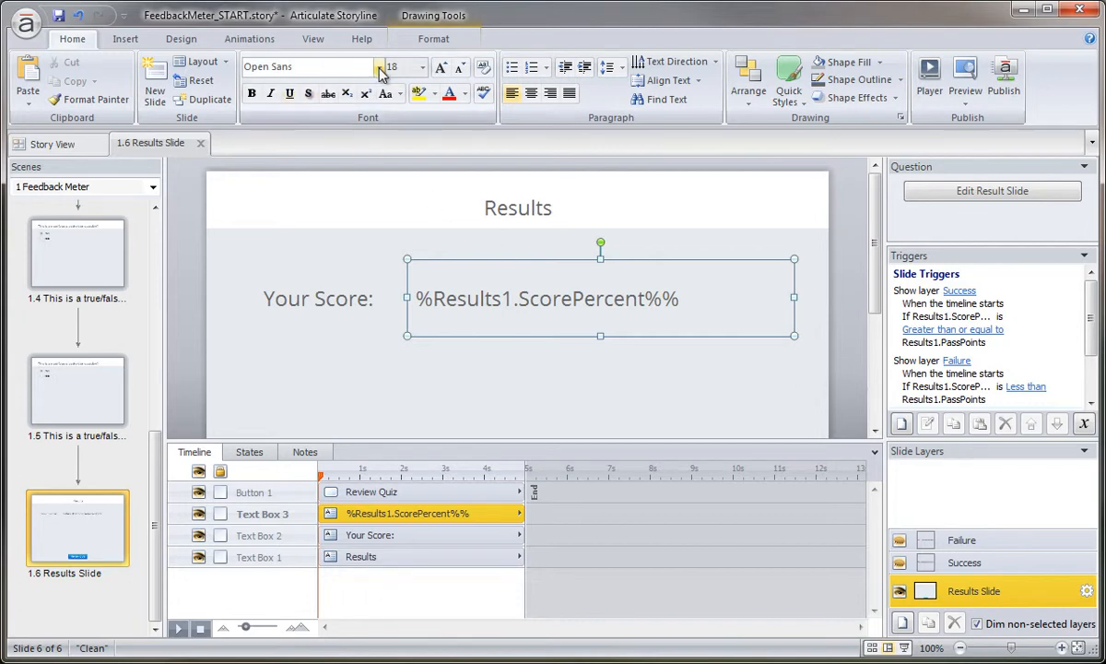
# - Choose a much larger font size for the ScorePercent text from the Home ribbon
pyautogui.click(422, 70)
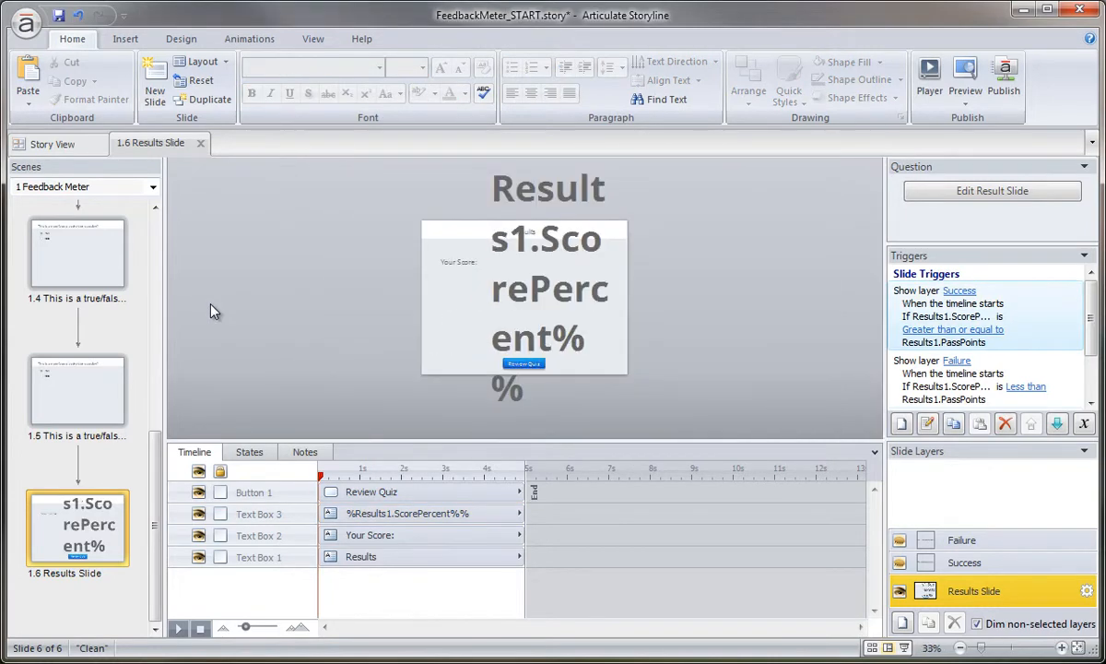
pyautogui.moveTo(551, 295)
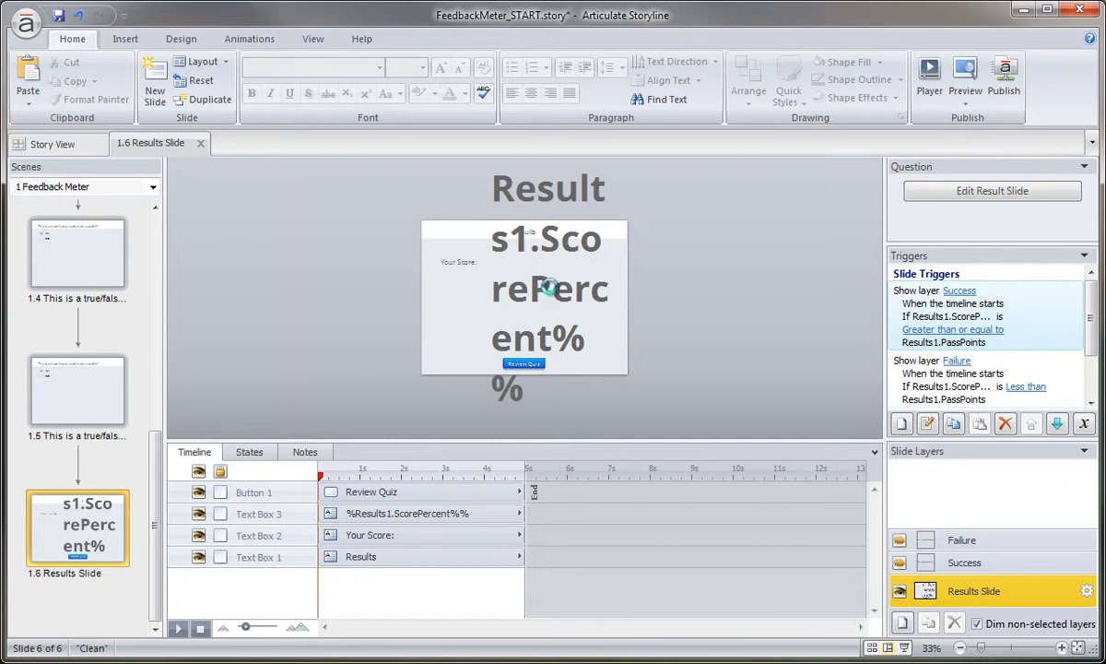
# - Preview the enlarged score on the results slide, then close the preview
pyautogui.click(964, 70)
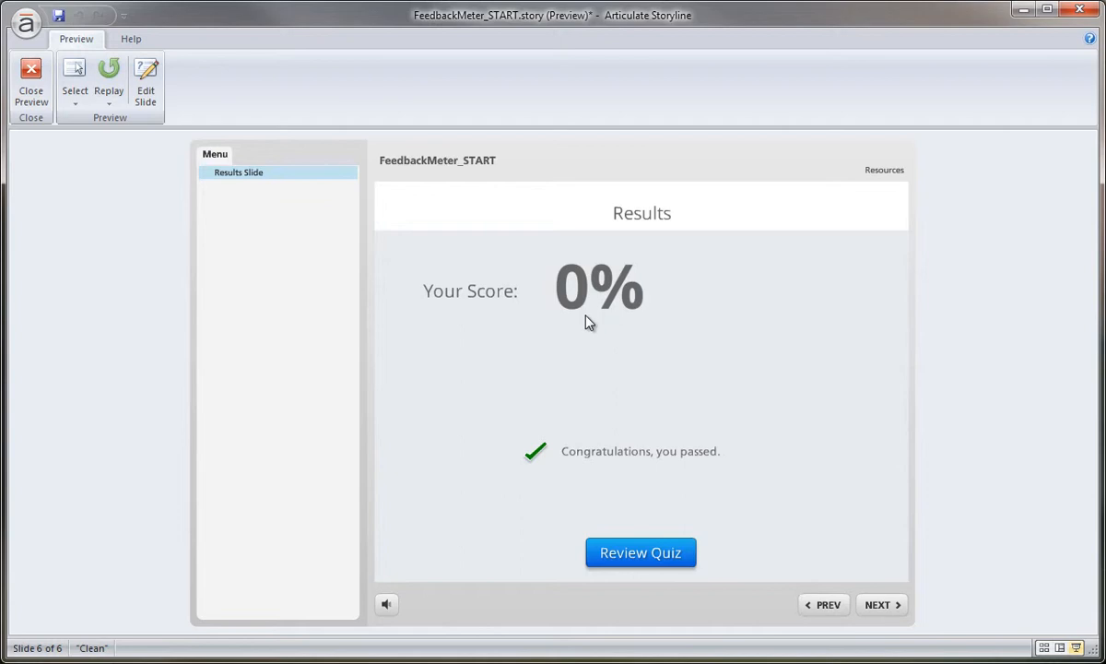
pyautogui.moveTo(30, 74)
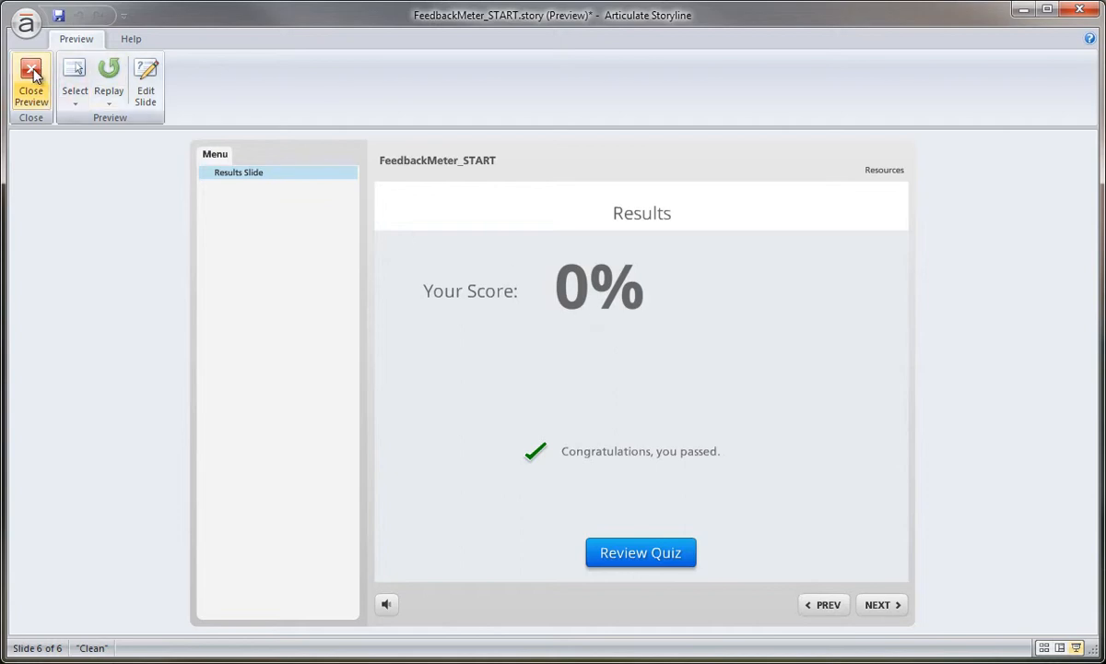
pyautogui.click(30, 81)
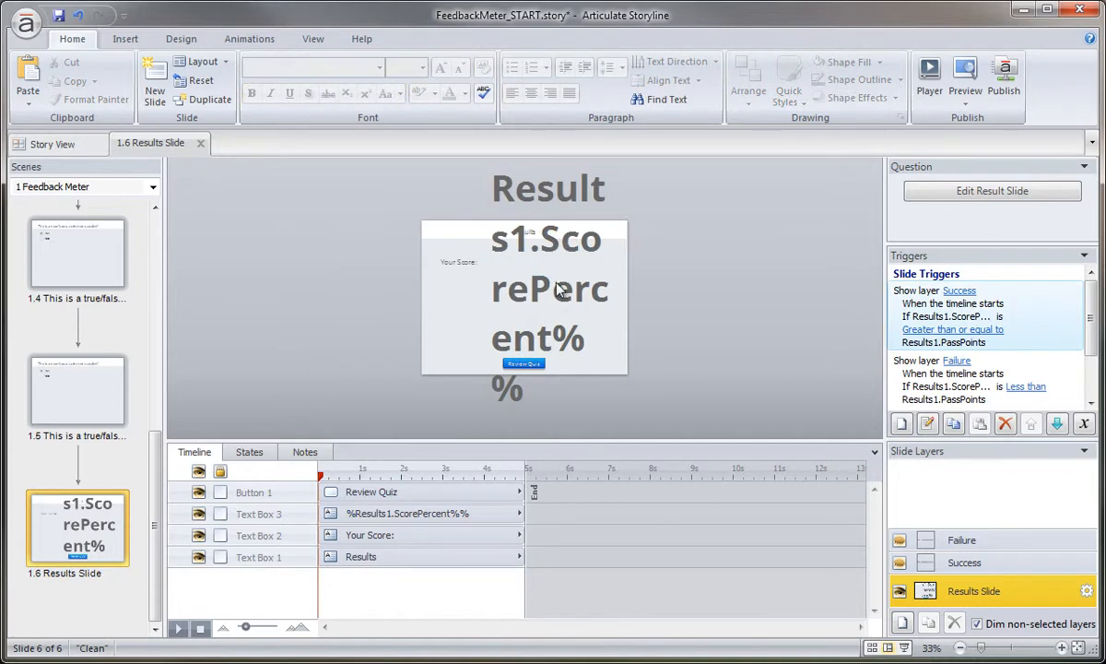
# - Move the score percentage to the slide's right side with the Your Score label above it
pyautogui.click(406, 512)
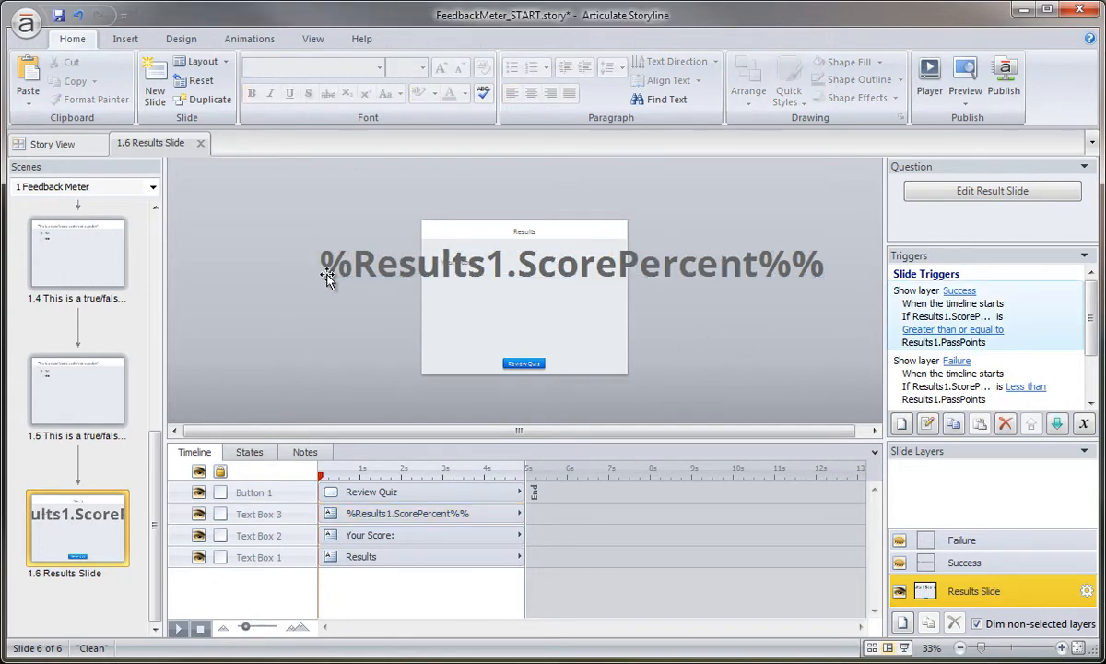
pyautogui.click(572, 262)
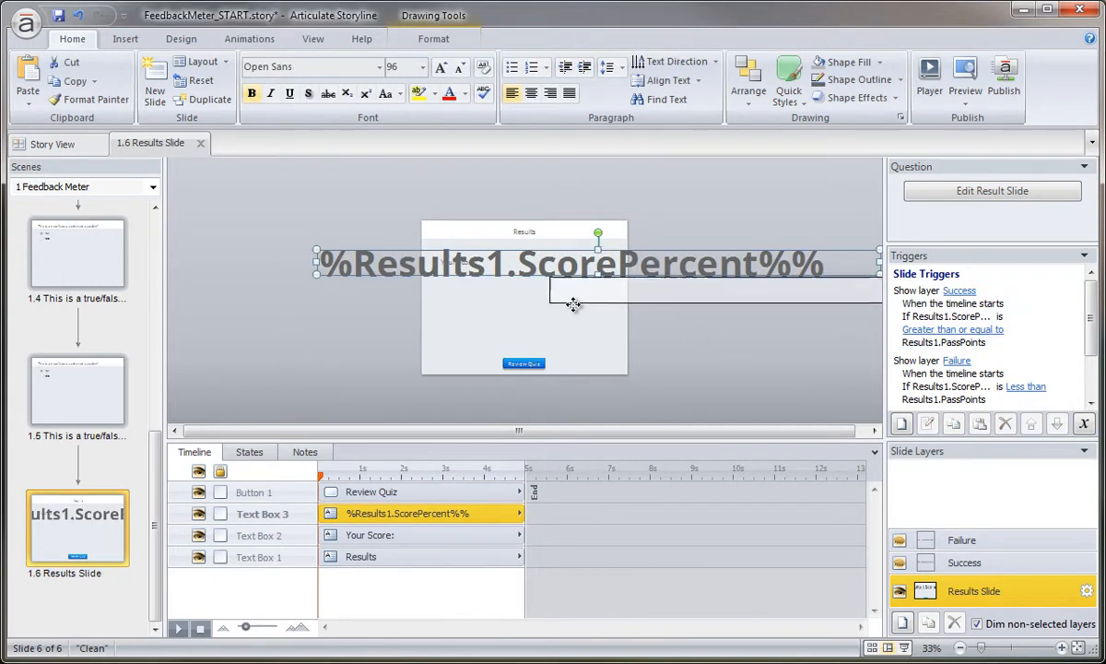
pyautogui.moveTo(572, 262); pyautogui.dragTo(700, 295)
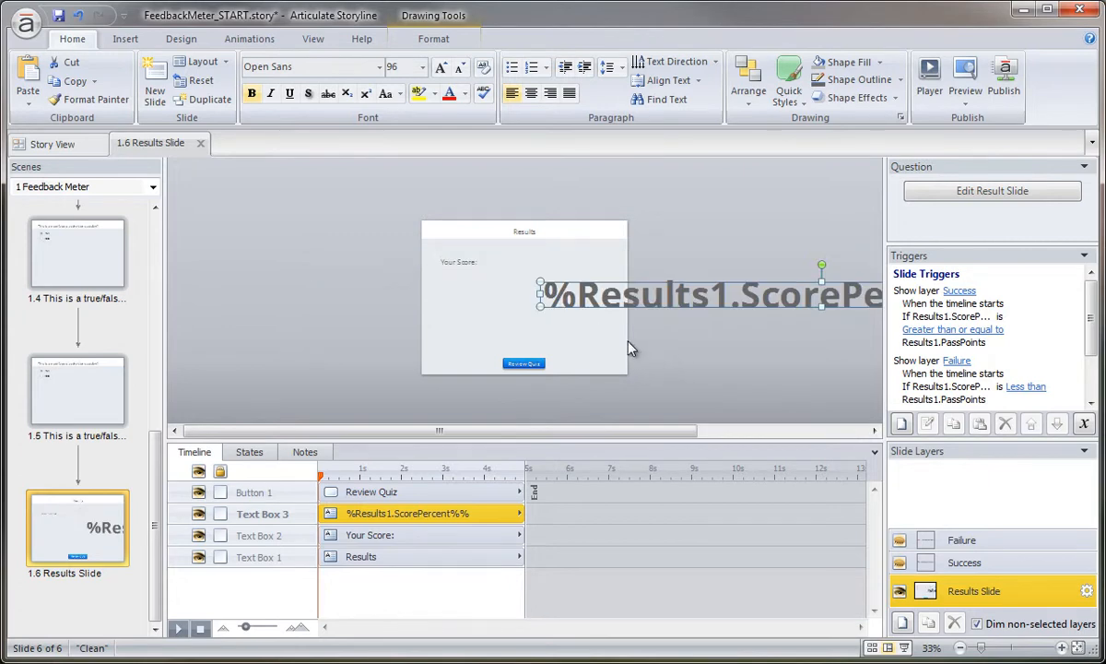
pyautogui.moveTo(607, 324)
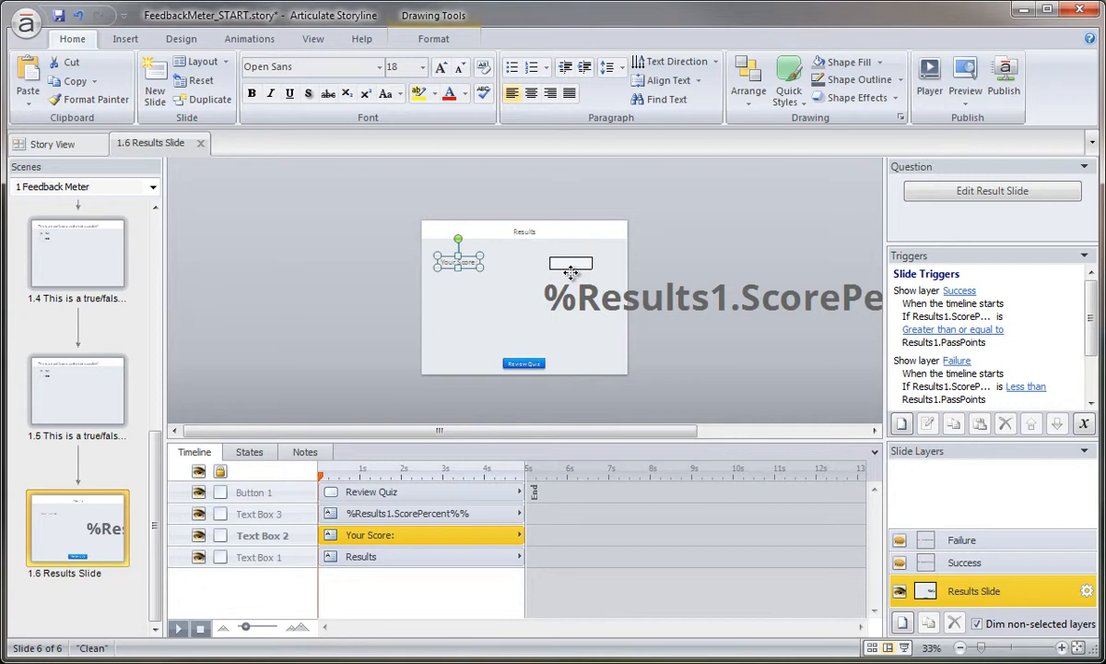
pyautogui.click(689, 379)
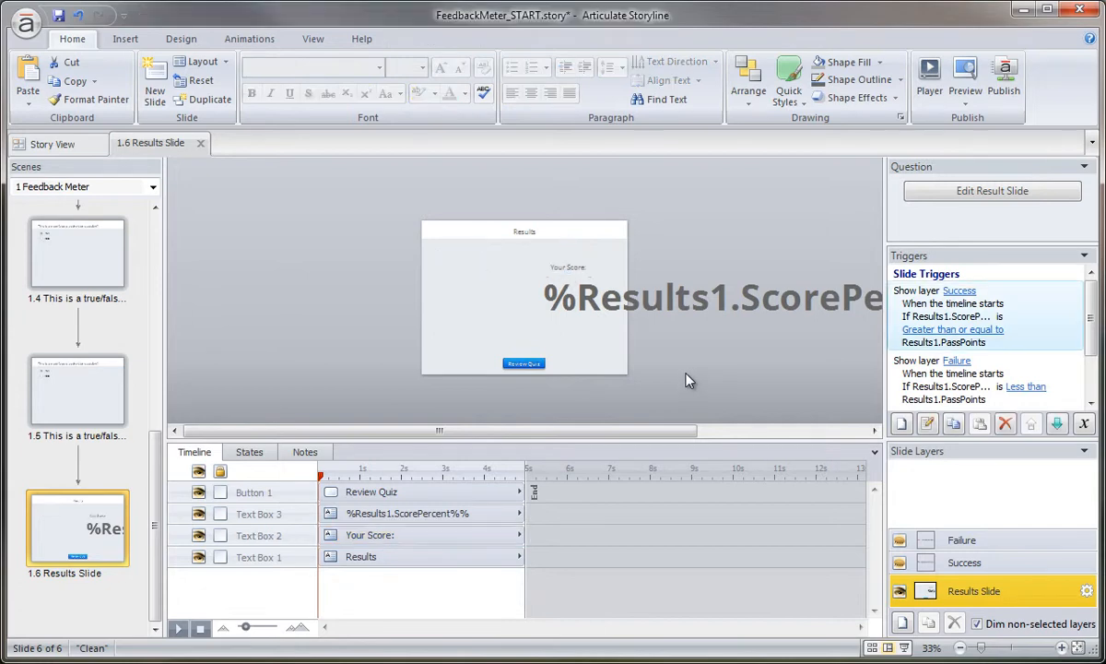
# - Preview the slide to check the new layout, then close the preview
pyautogui.click(964, 77)
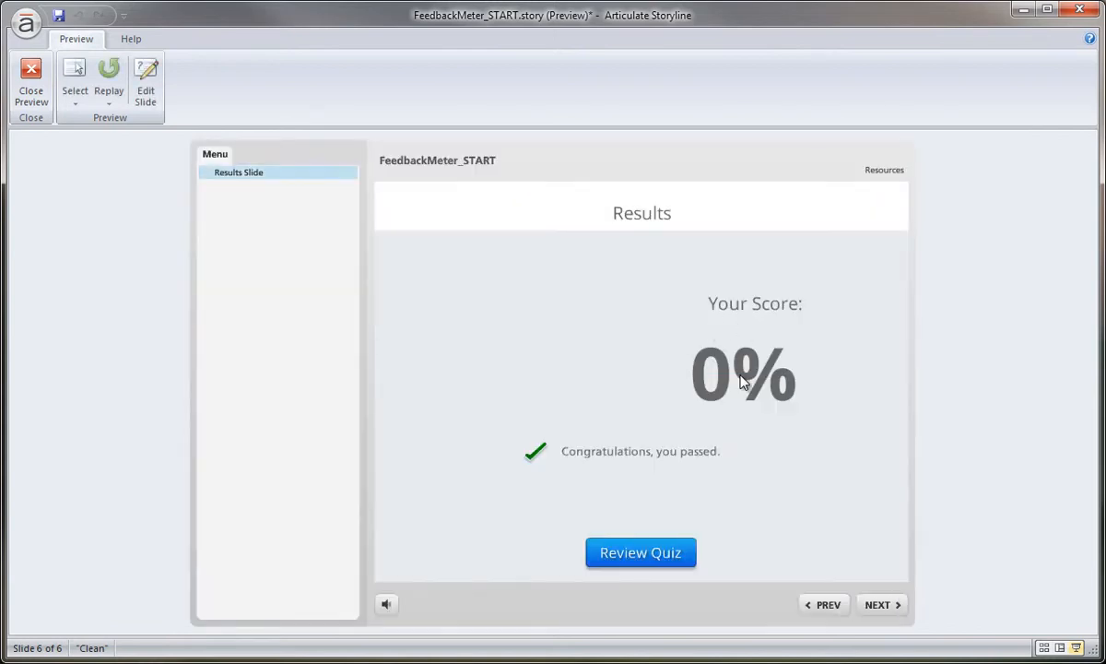
pyautogui.moveTo(30, 77)
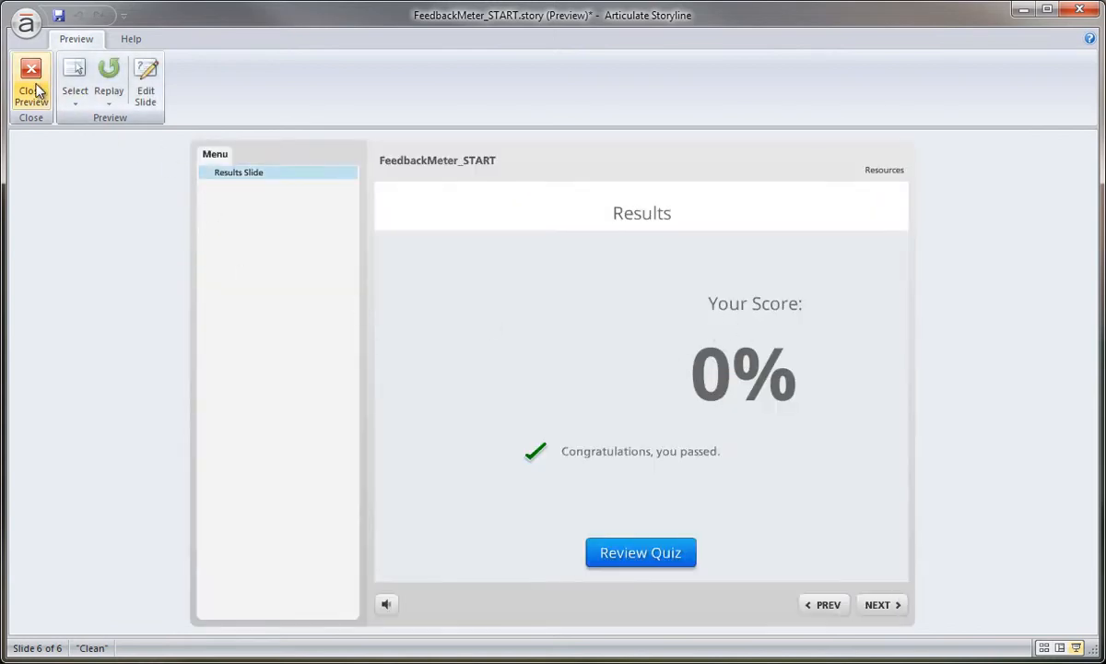
pyautogui.click(30, 83)
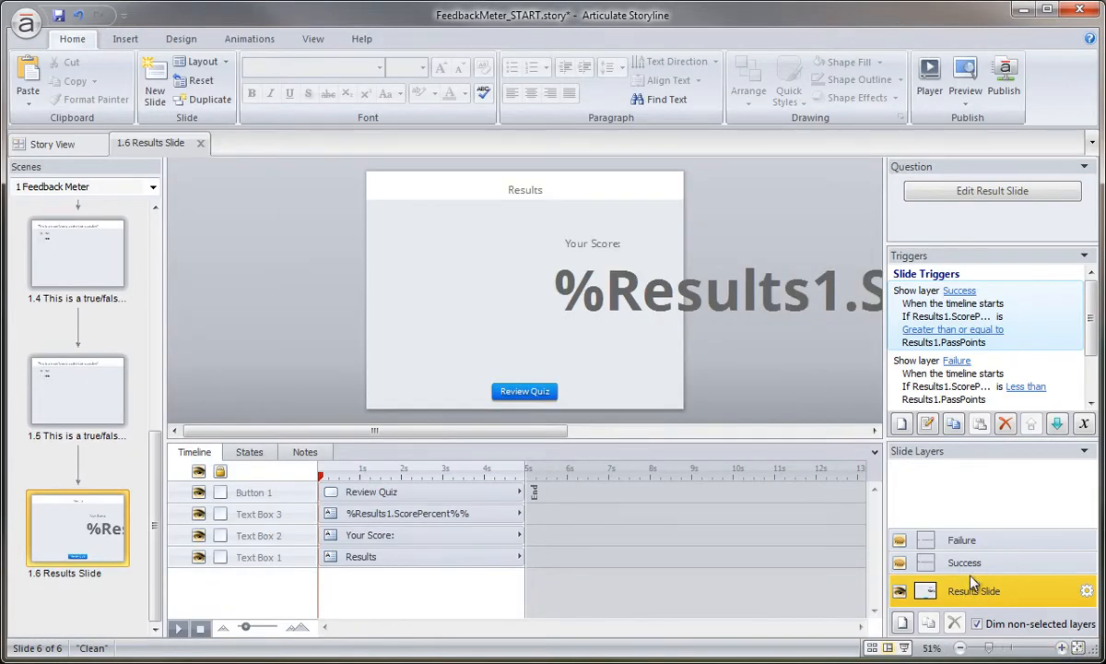
# - Check the Success layer, then delete the Results title from the base results slide
pyautogui.click(964, 563)
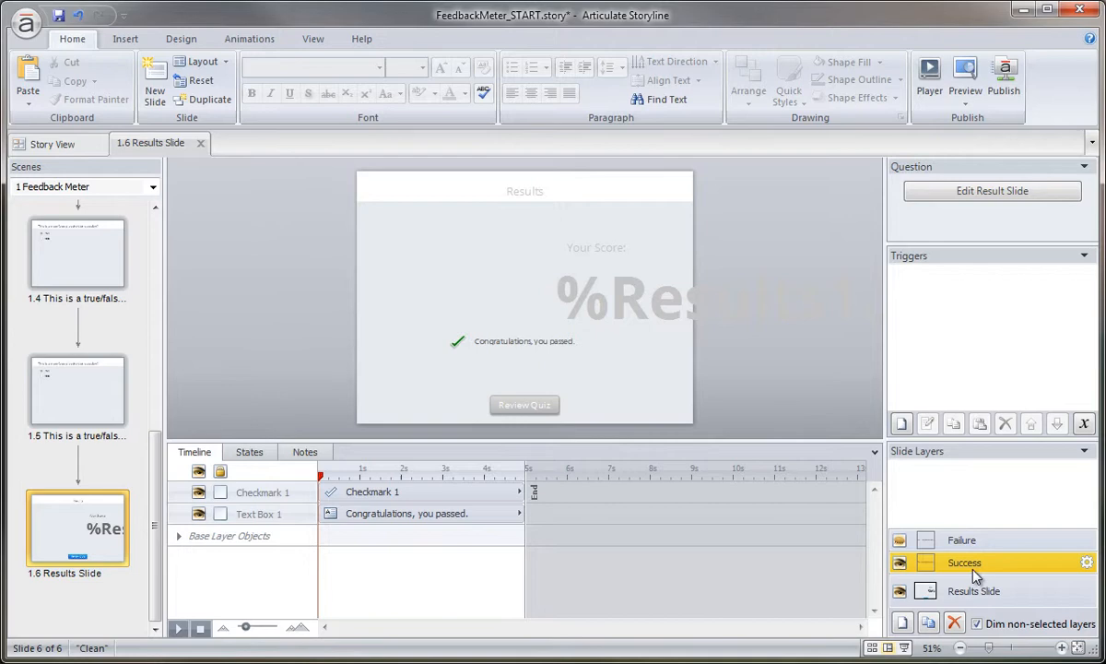
pyautogui.click(973, 590)
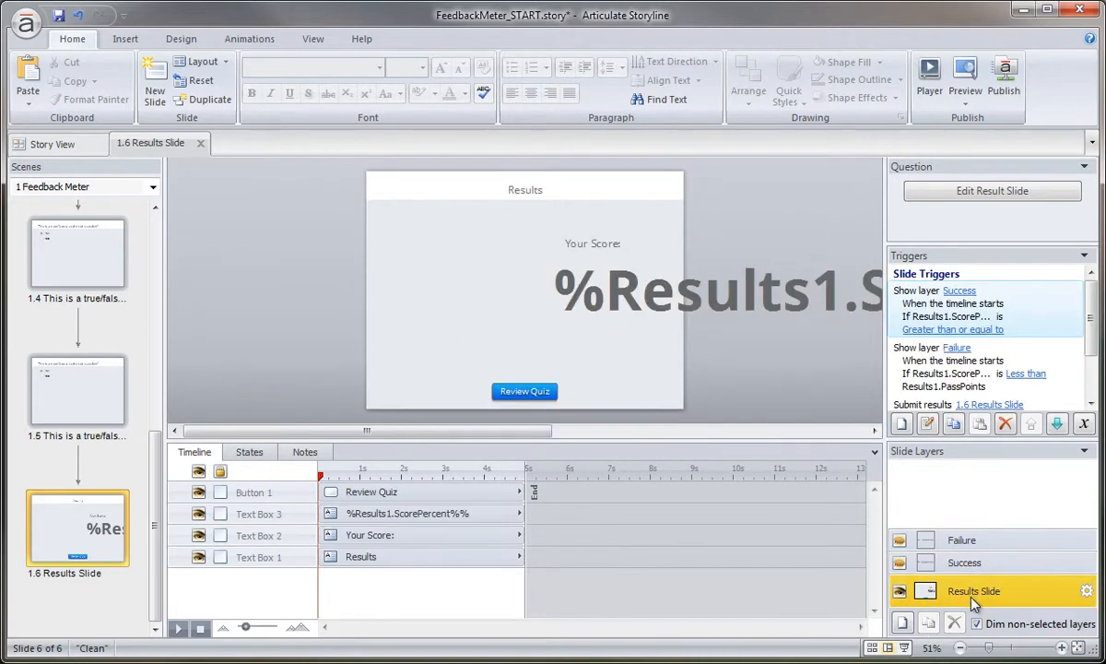
pyautogui.click(591, 243)
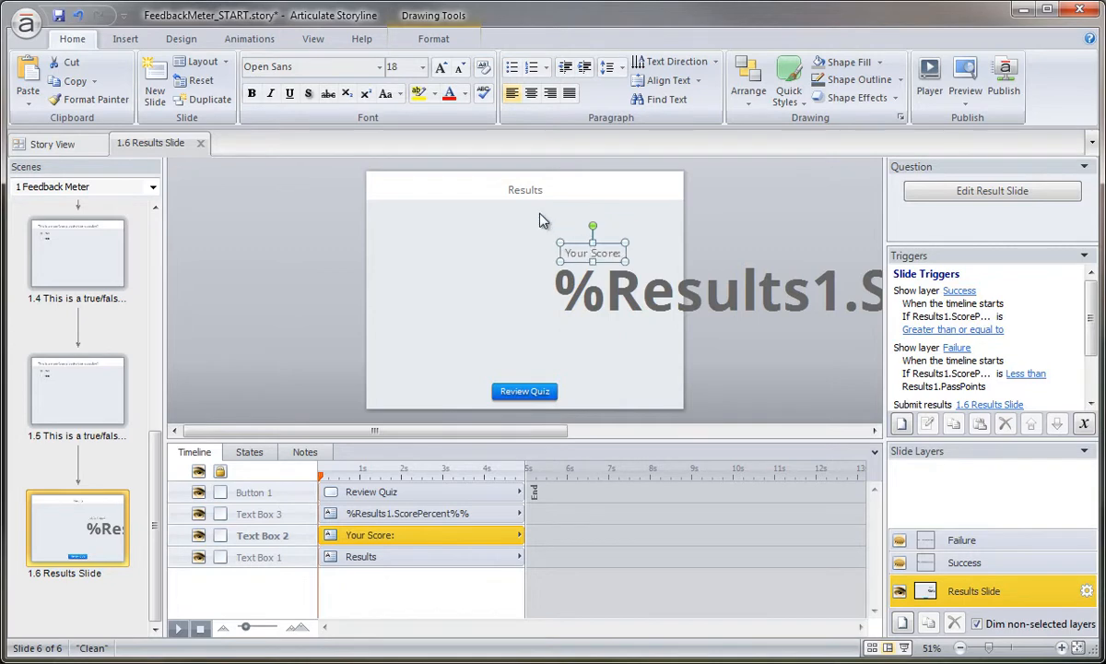
pyautogui.click(531, 203)
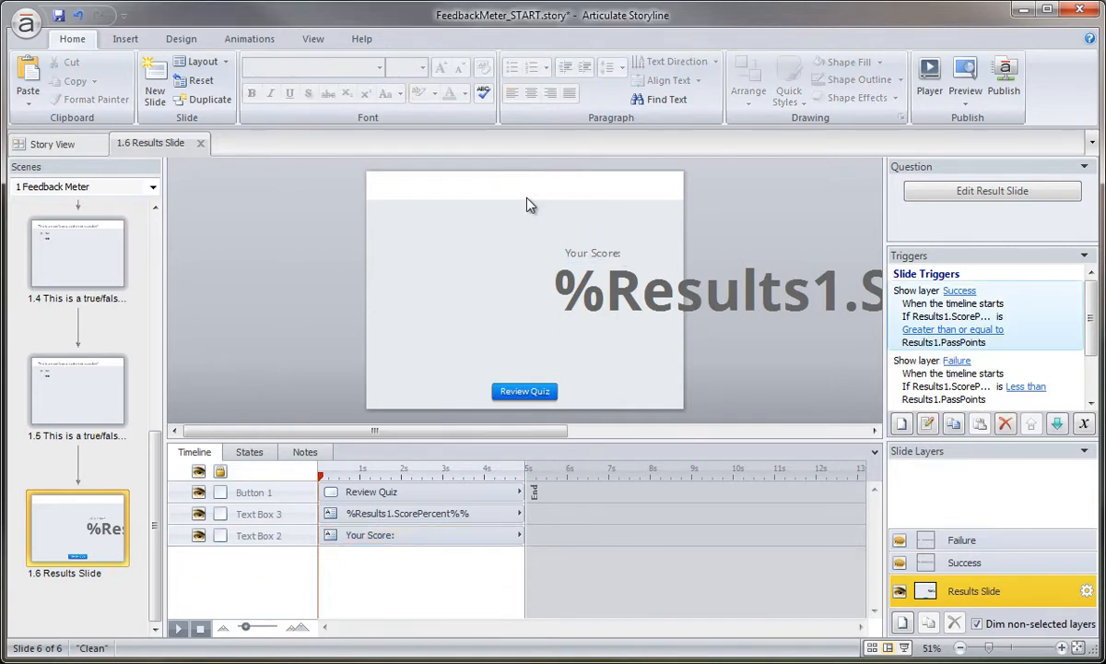
pyautogui.click(523, 390)
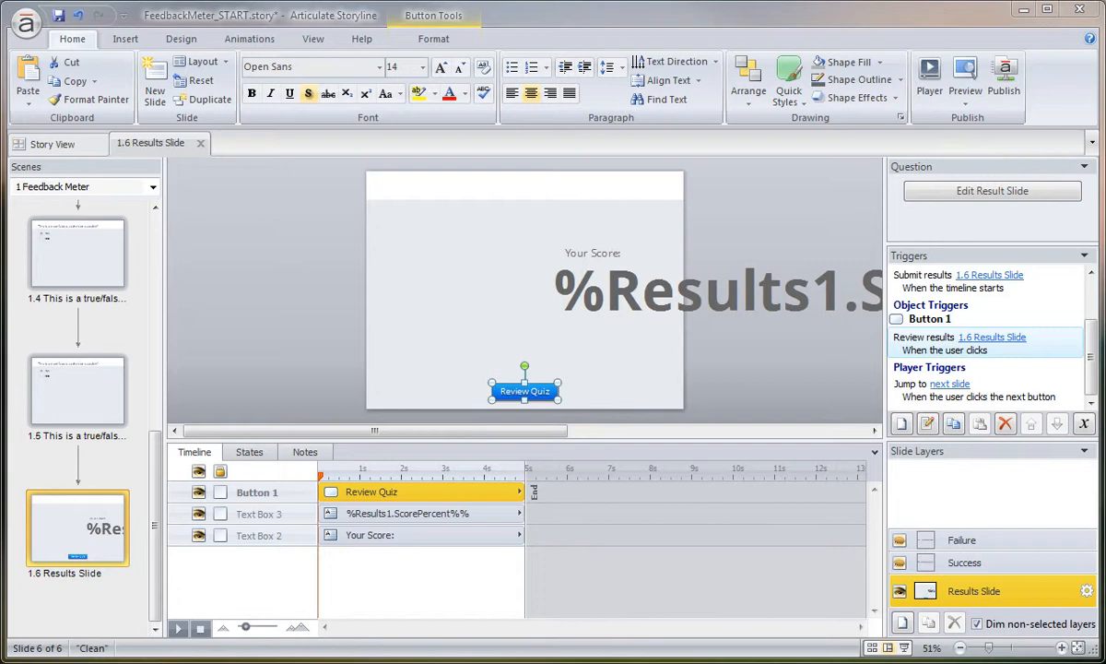
pyautogui.moveTo(975, 567)
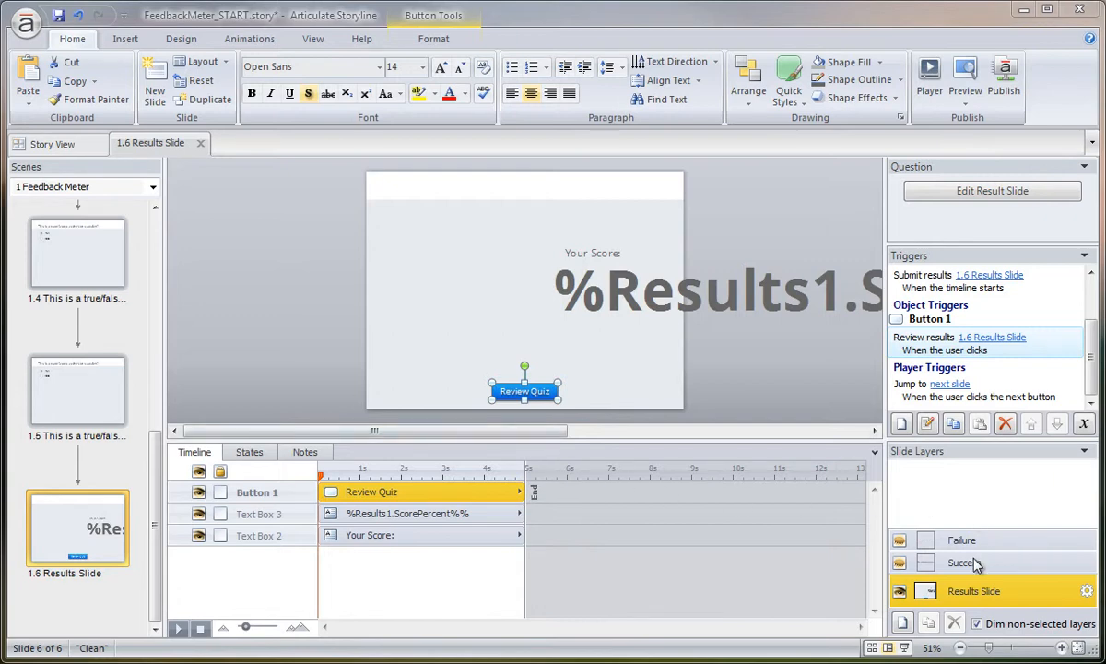
# - Add a congratulations message on the Success layer and a try-again message on the Failure layer
pyautogui.click(964, 563)
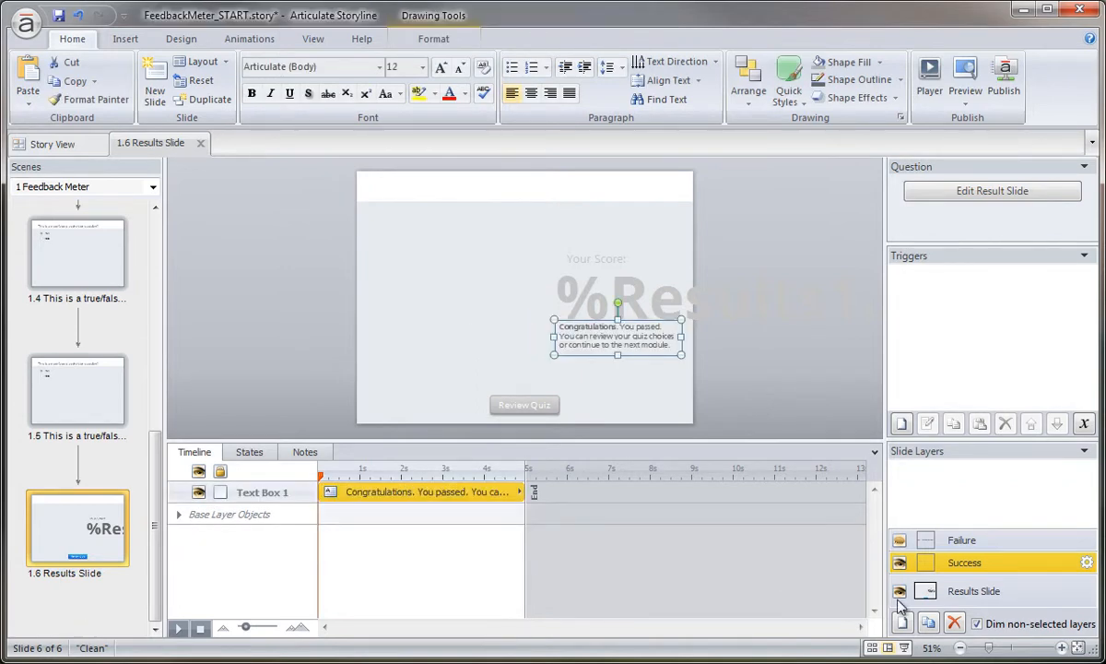
pyautogui.click(962, 538)
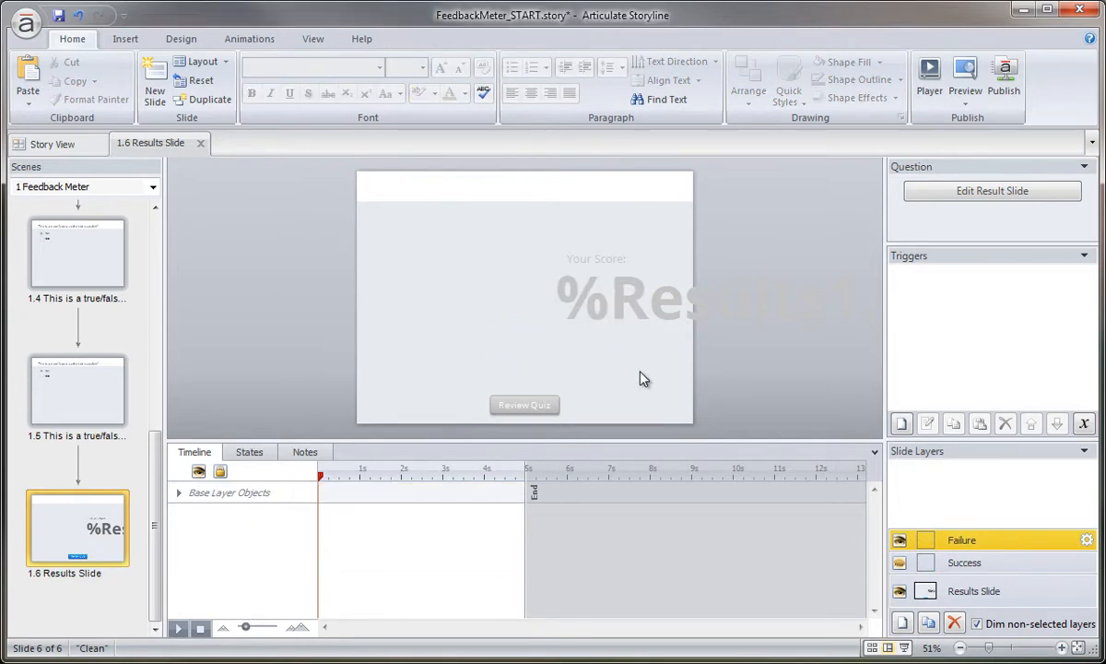
pyautogui.moveTo(719, 376)
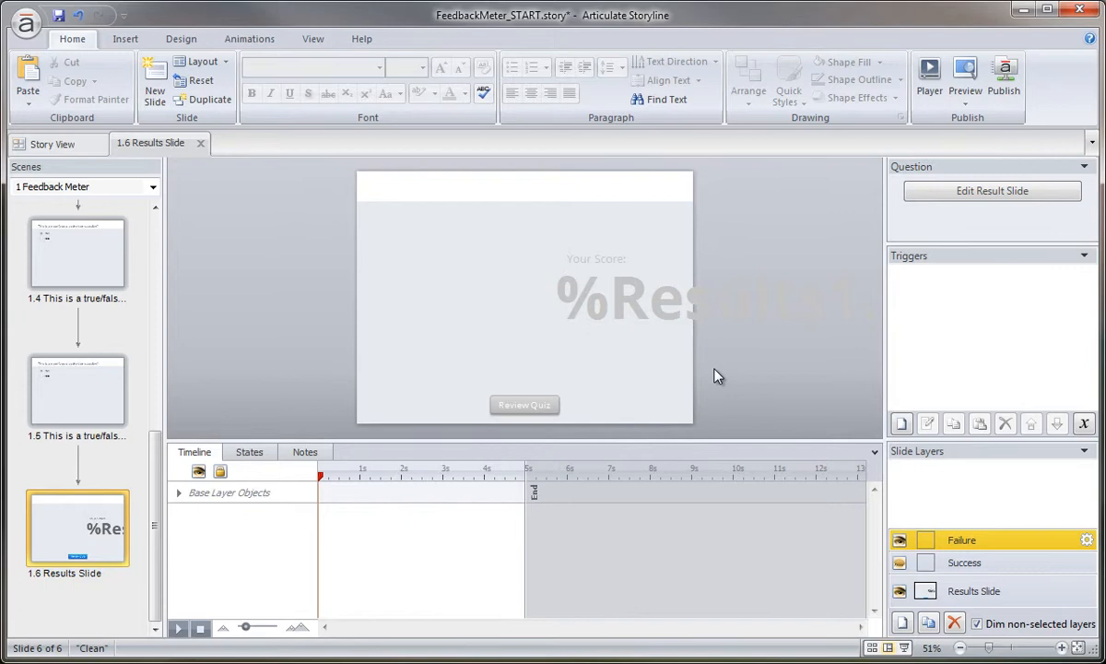
pyautogui.click(962, 539)
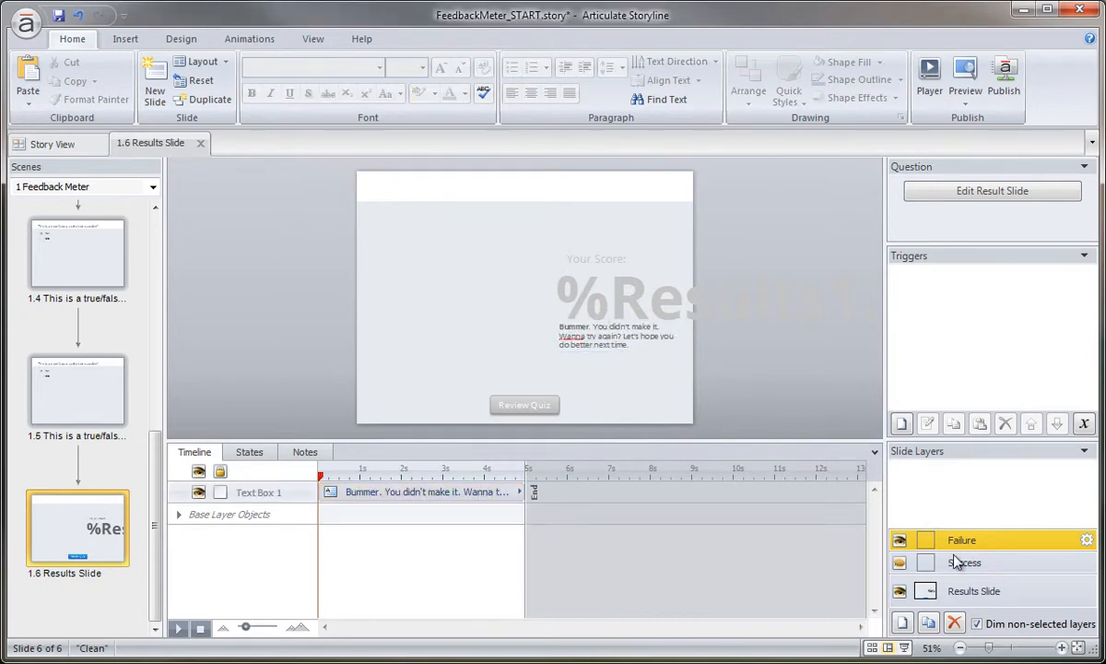
pyautogui.click(964, 562)
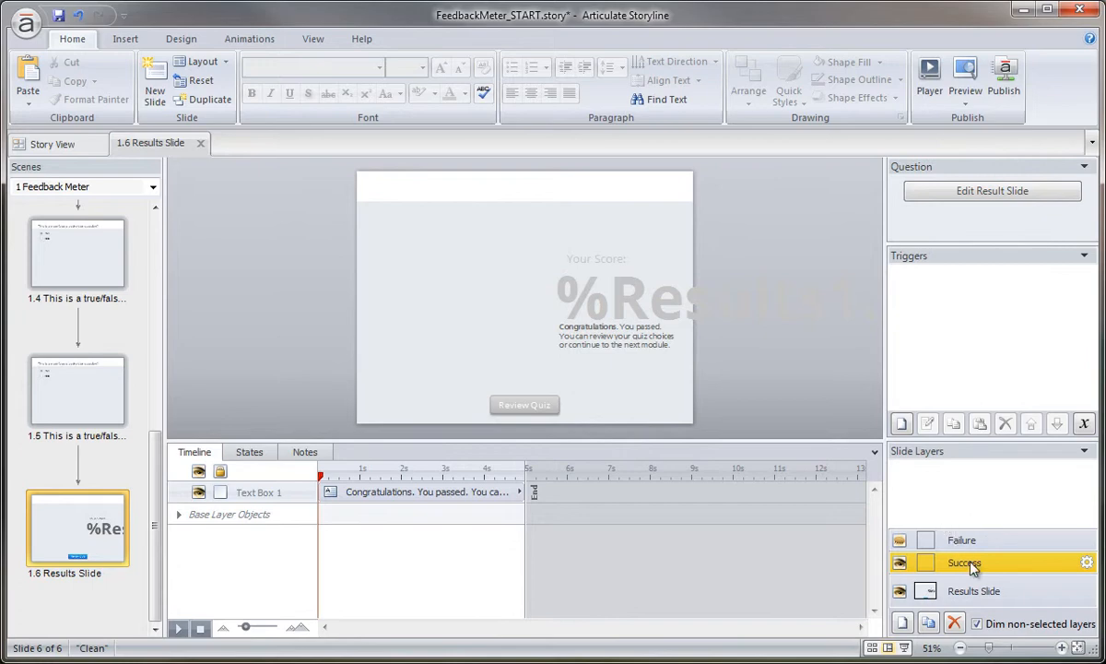
pyautogui.click(974, 590)
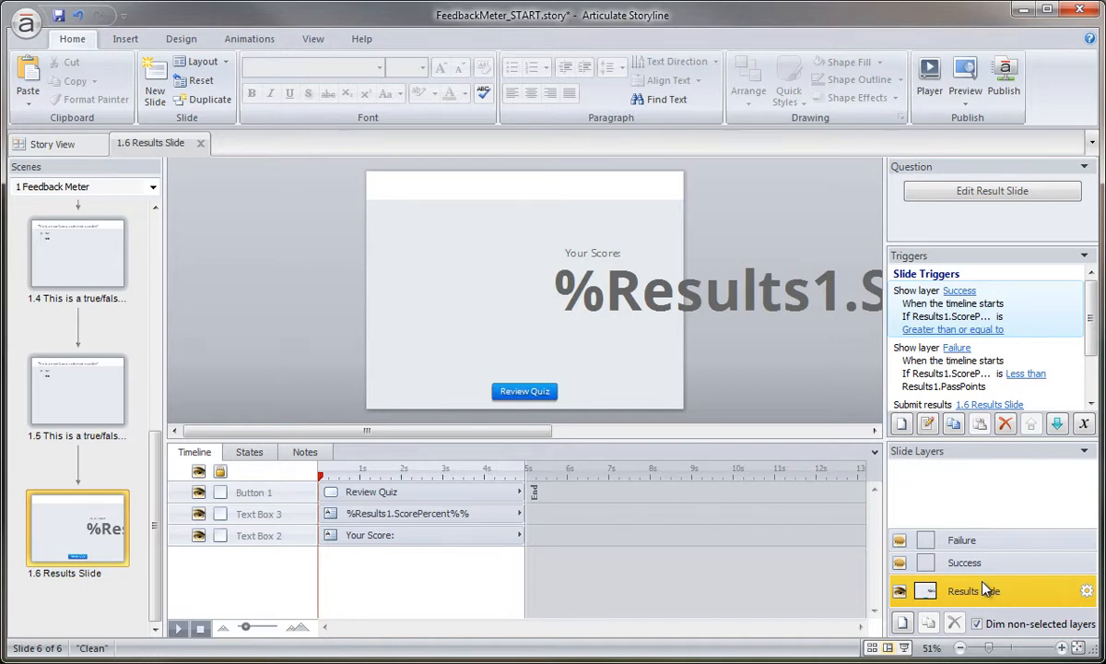
# - Copy the Review results trigger from Button 1 onto the btn_reviewQuiz.png picture
pyautogui.click(524, 391)
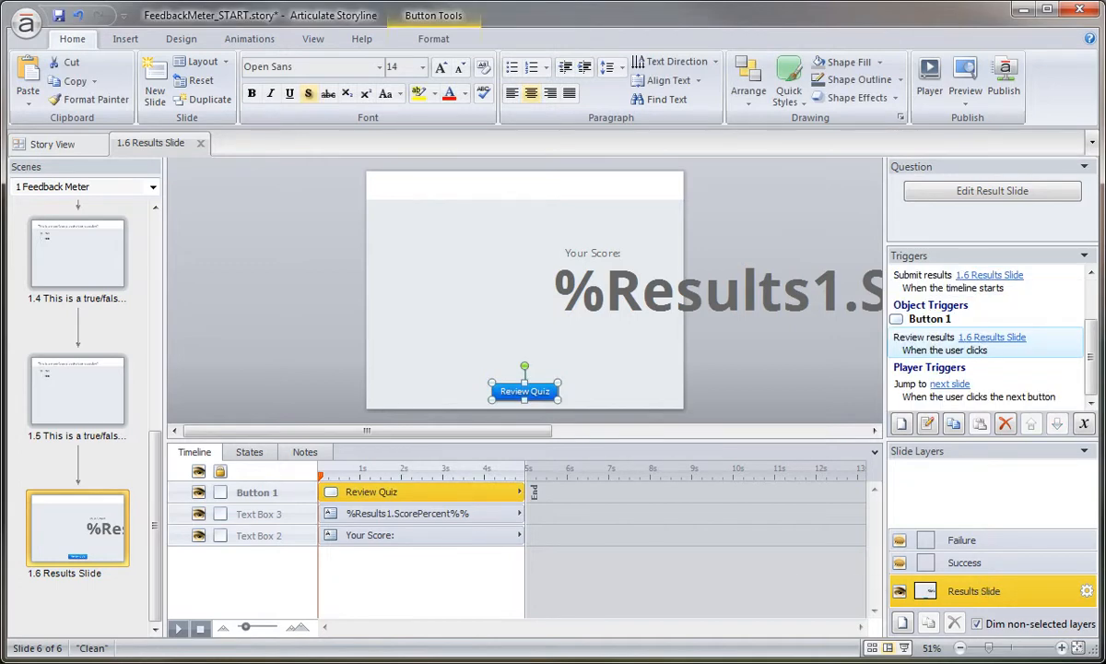
pyautogui.moveTo(415, 288)
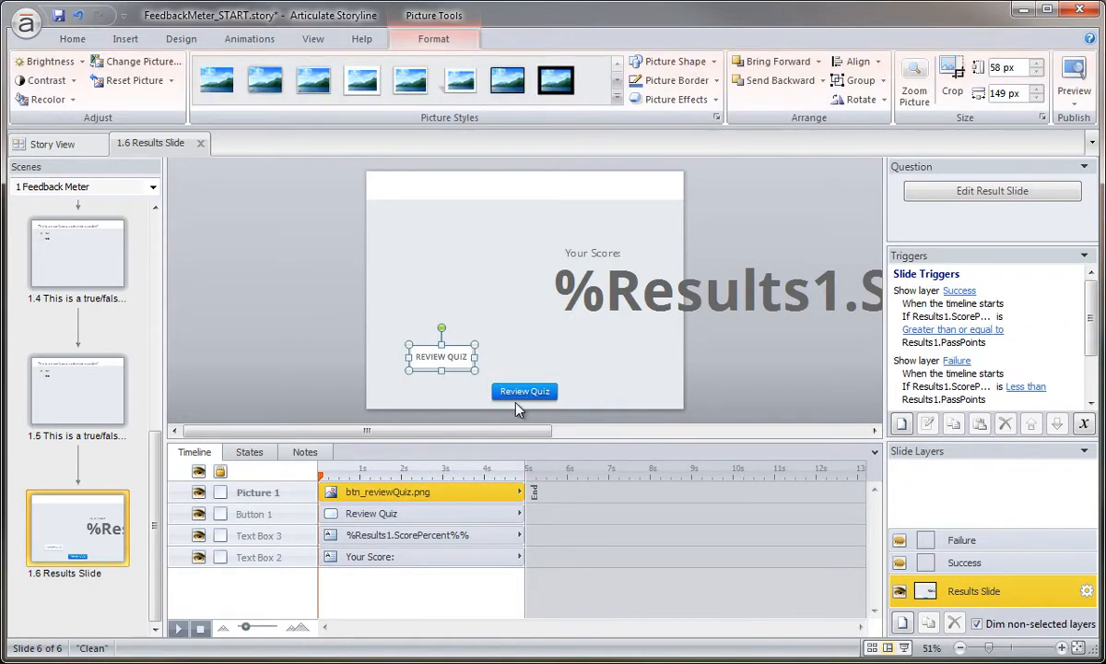
pyautogui.click(524, 391)
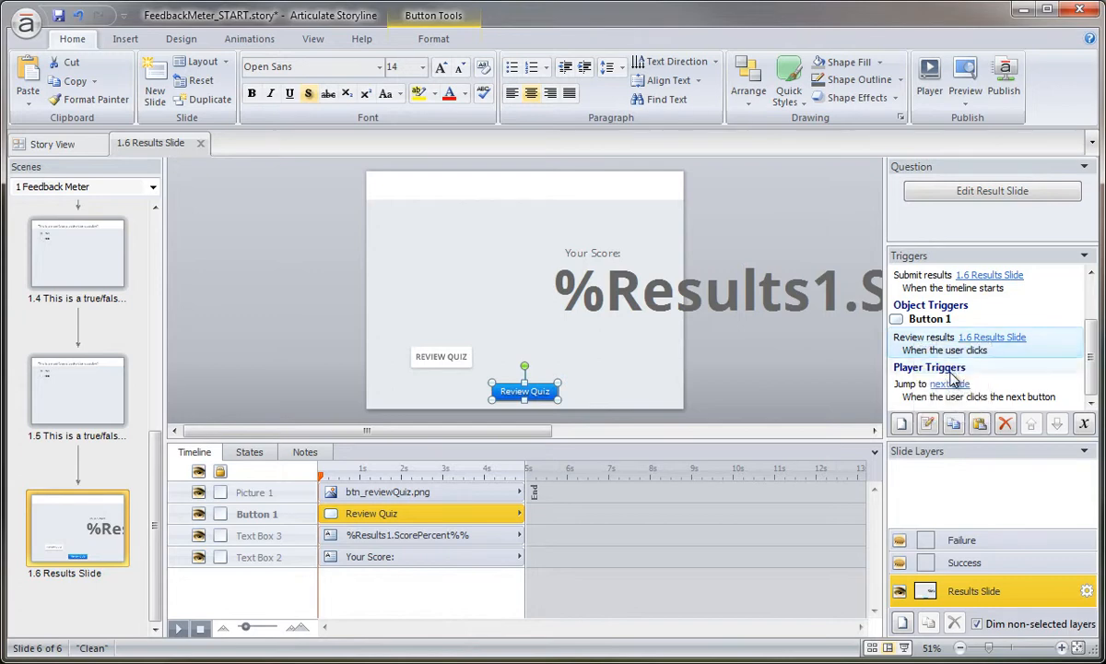
pyautogui.click(441, 358)
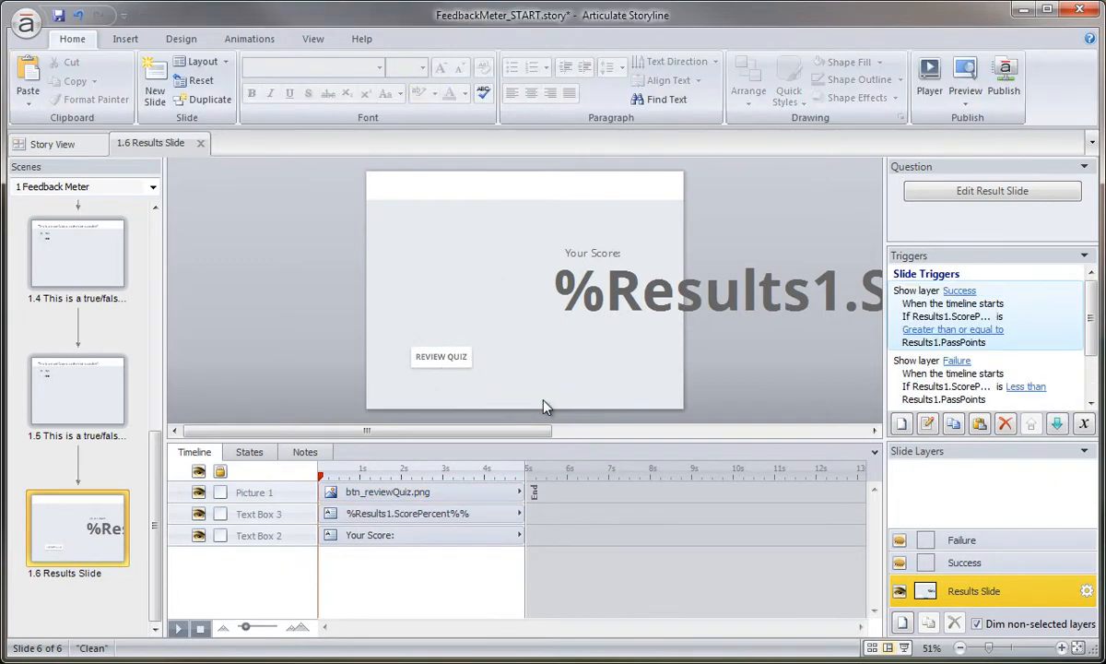
pyautogui.click(441, 357)
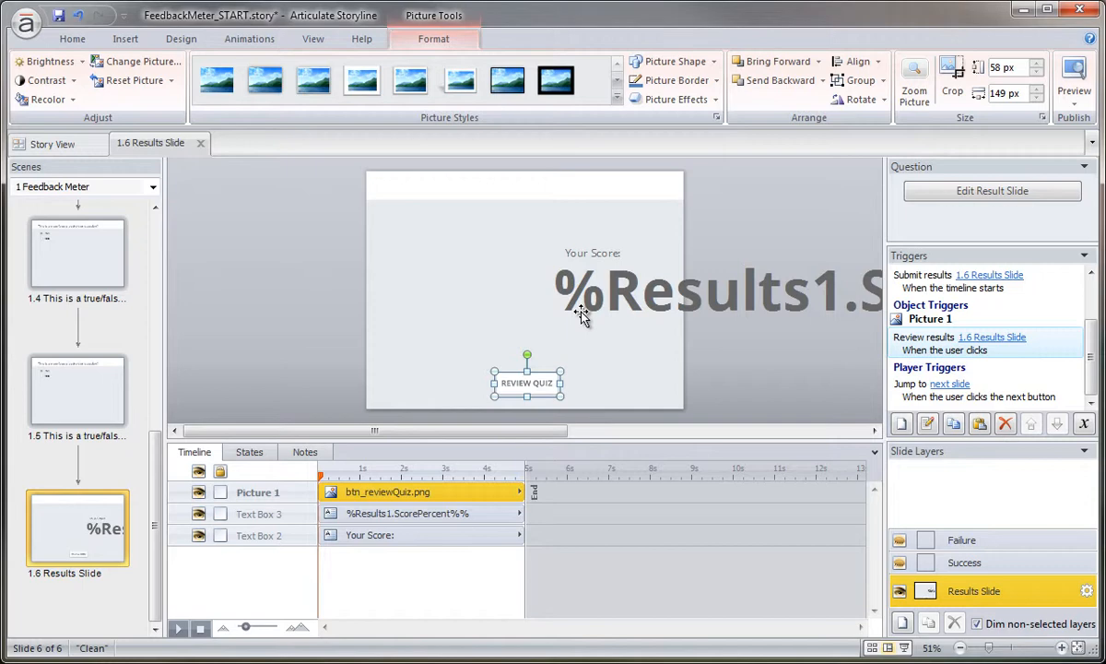
pyautogui.moveTo(588, 317)
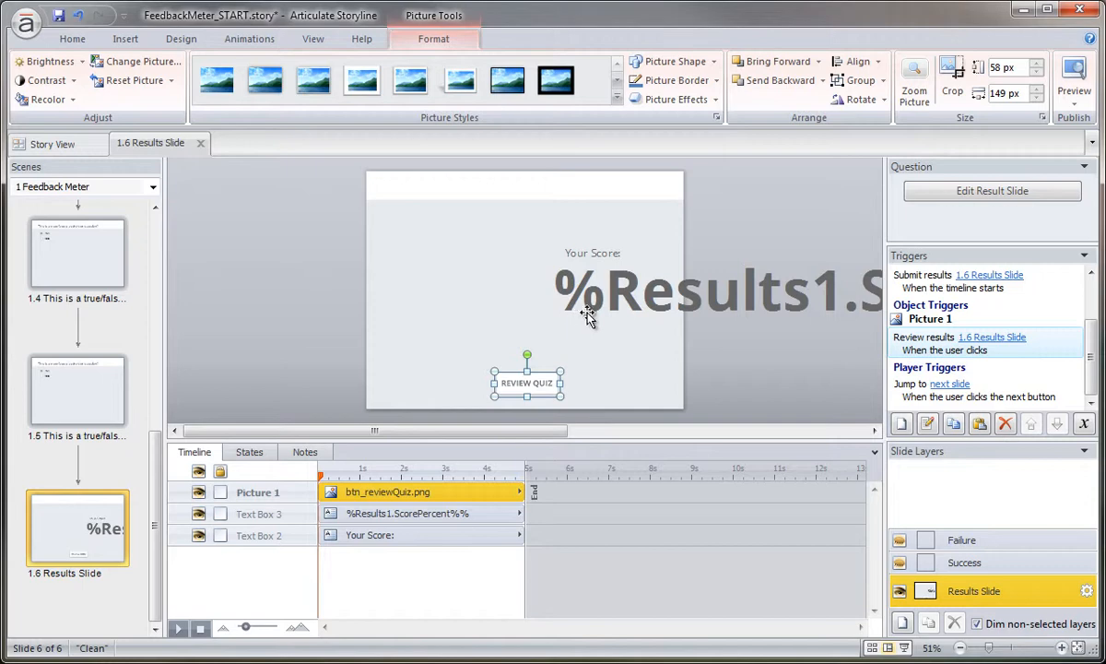